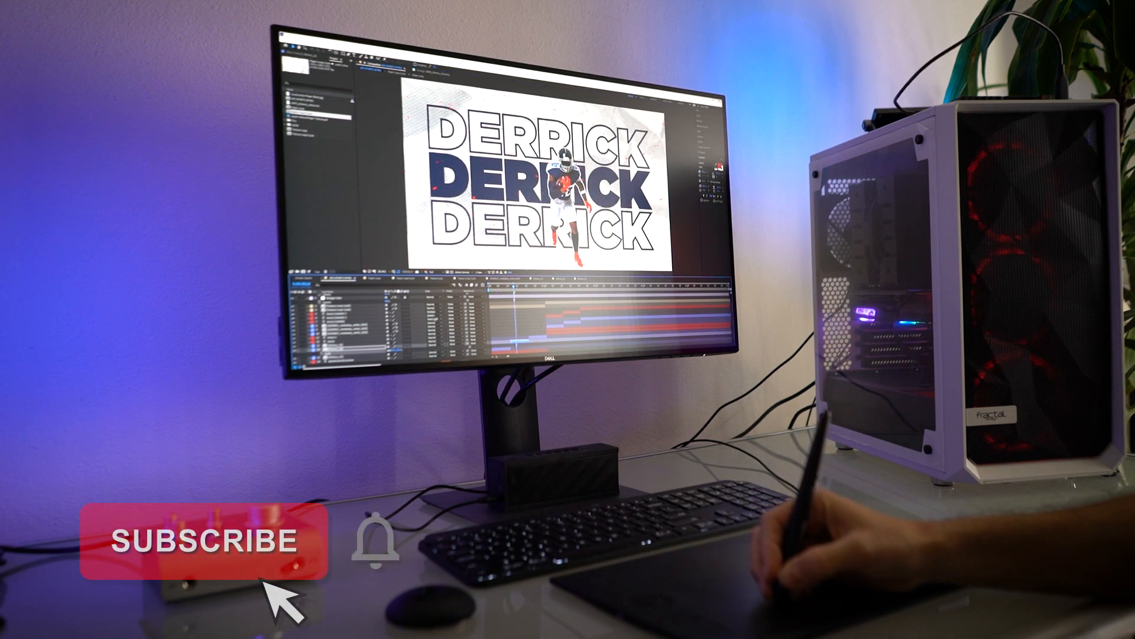
# - Preview the crumpled paper background loop by scrubbing through the first second
pyautogui.click(206, 539)
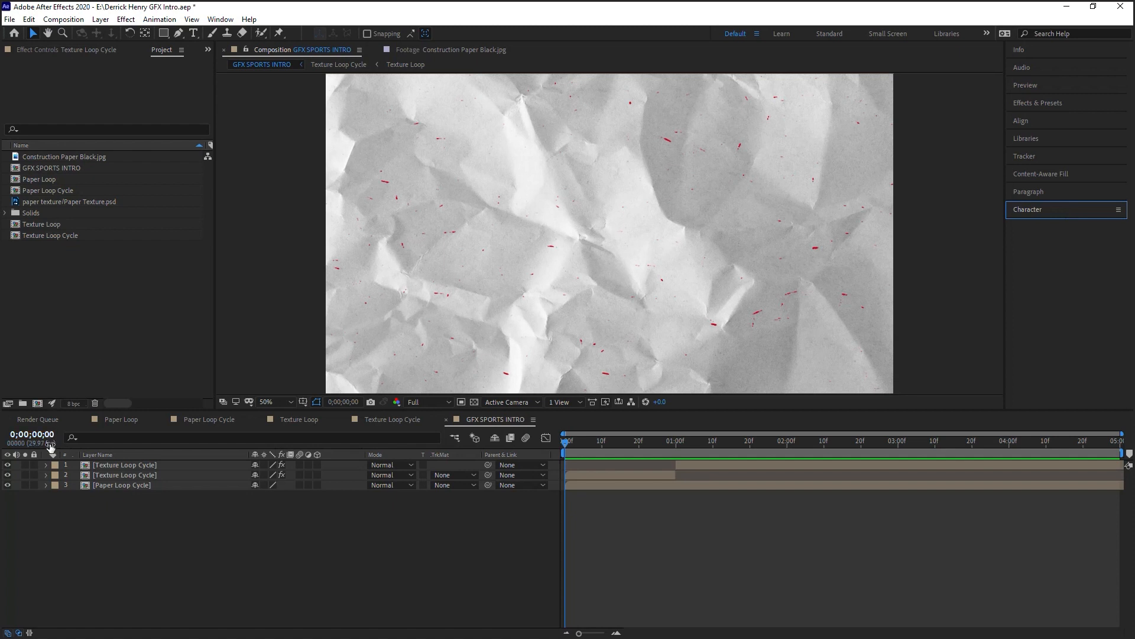
pyautogui.moveTo(51, 443)
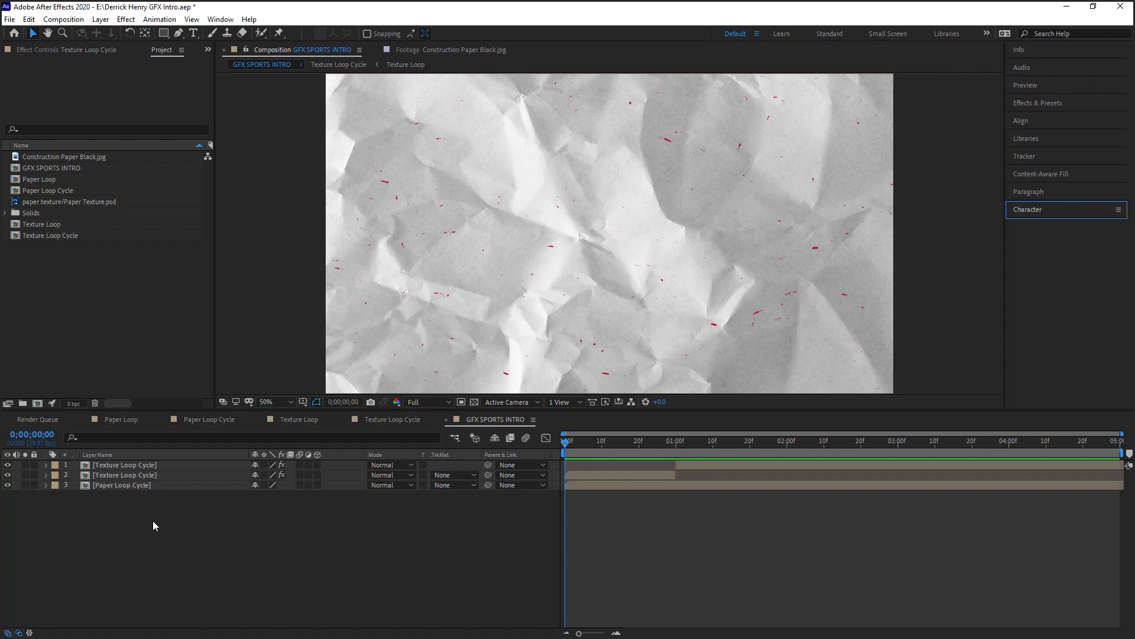
pyautogui.moveTo(626, 453)
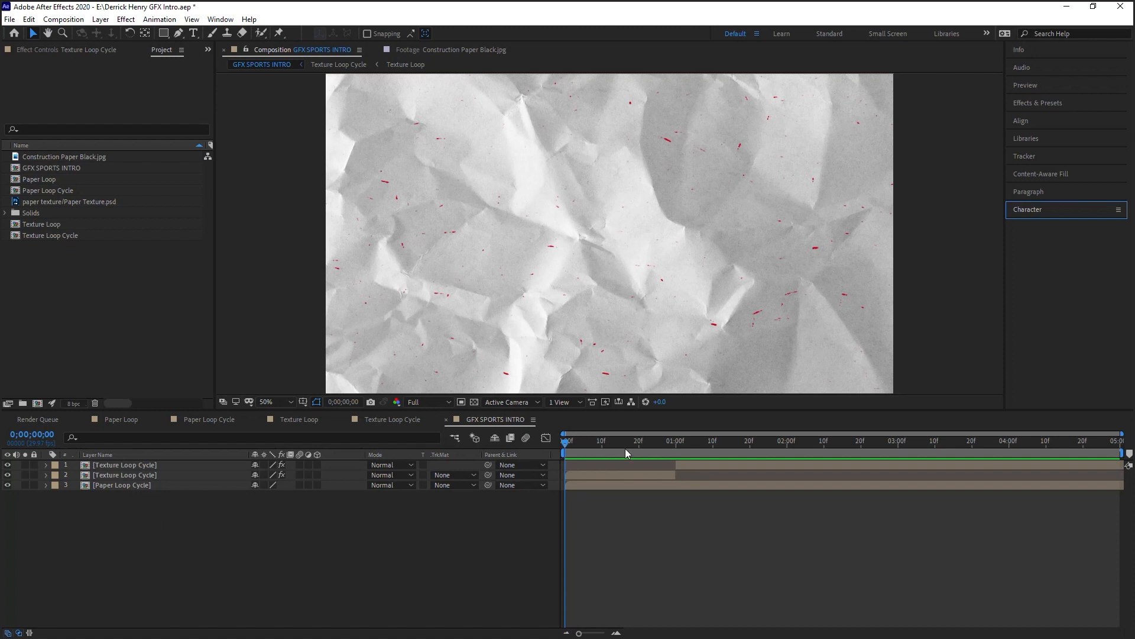
pyautogui.click(638, 440)
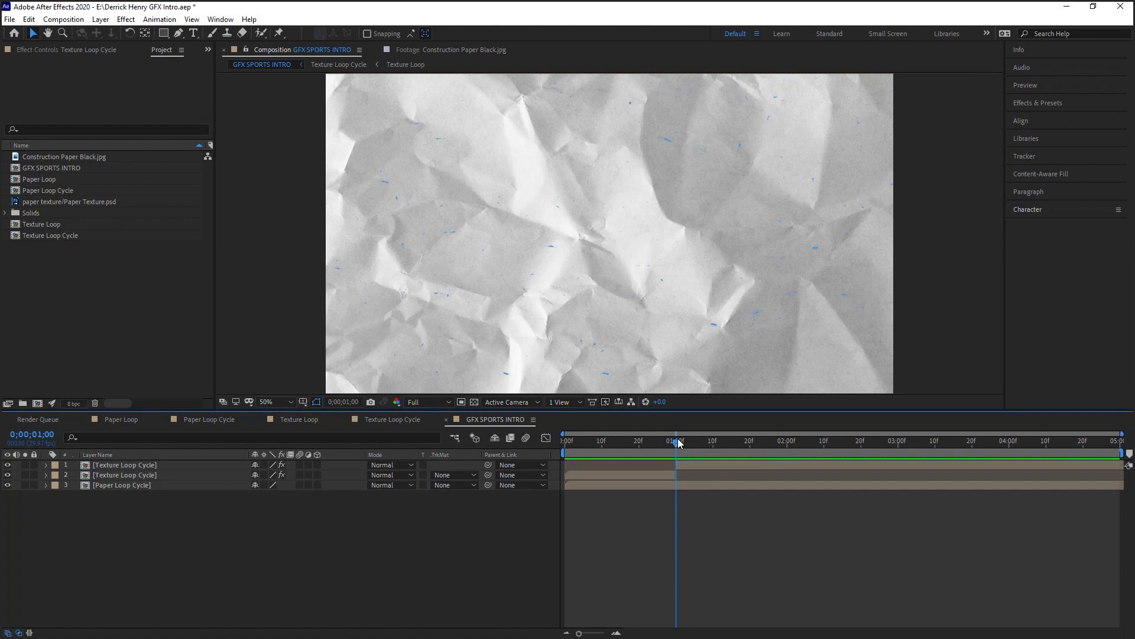
pyautogui.click(620, 440)
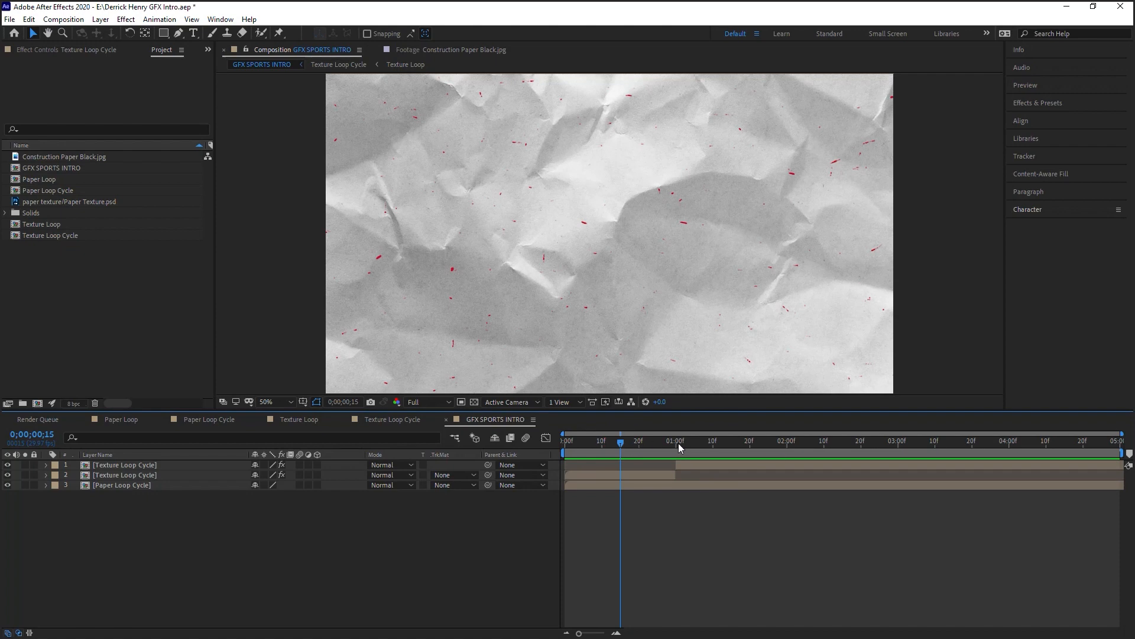
pyautogui.moveTo(620, 440); pyautogui.dragTo(675, 440)
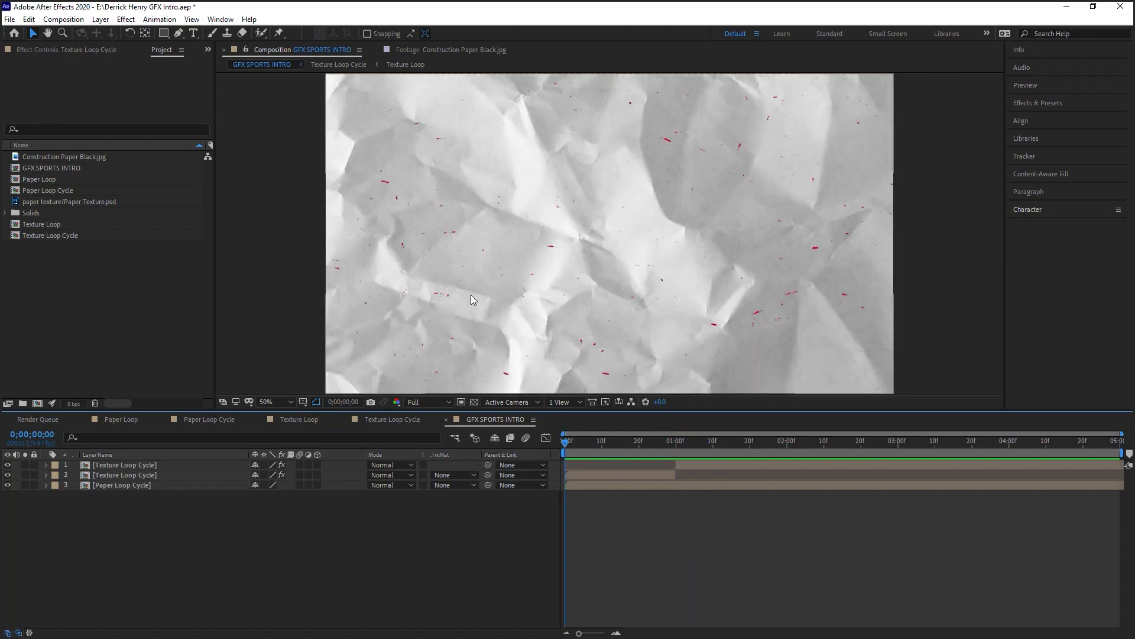
# - Add a DERRICK text layer and swap fill and stroke for solid navy letters
pyautogui.click(193, 33)
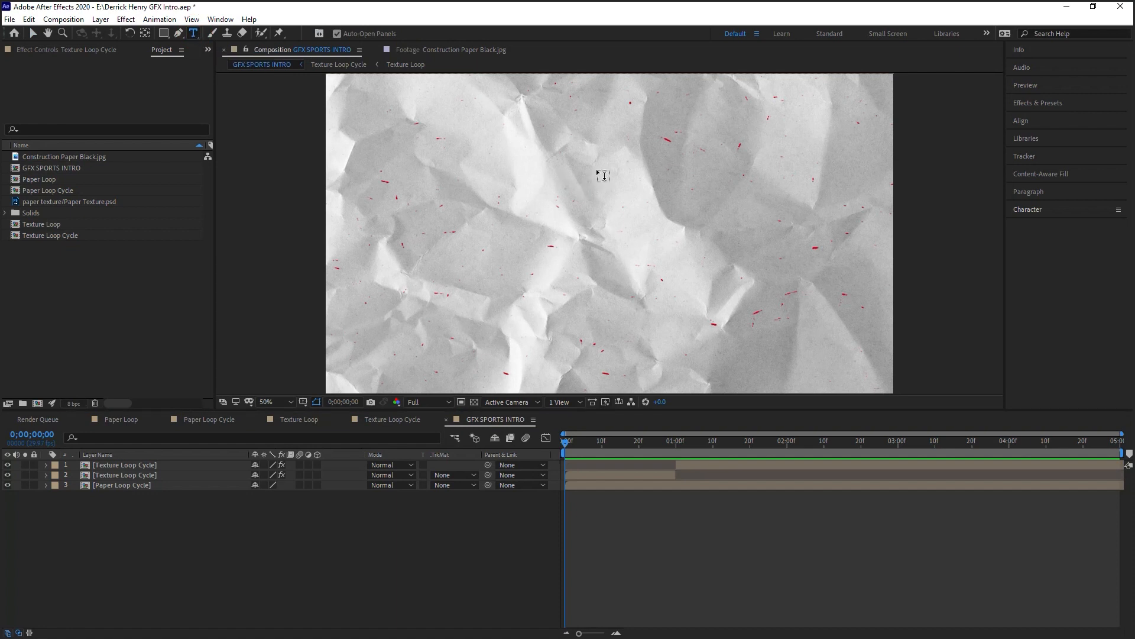
pyautogui.write('DERRICK')
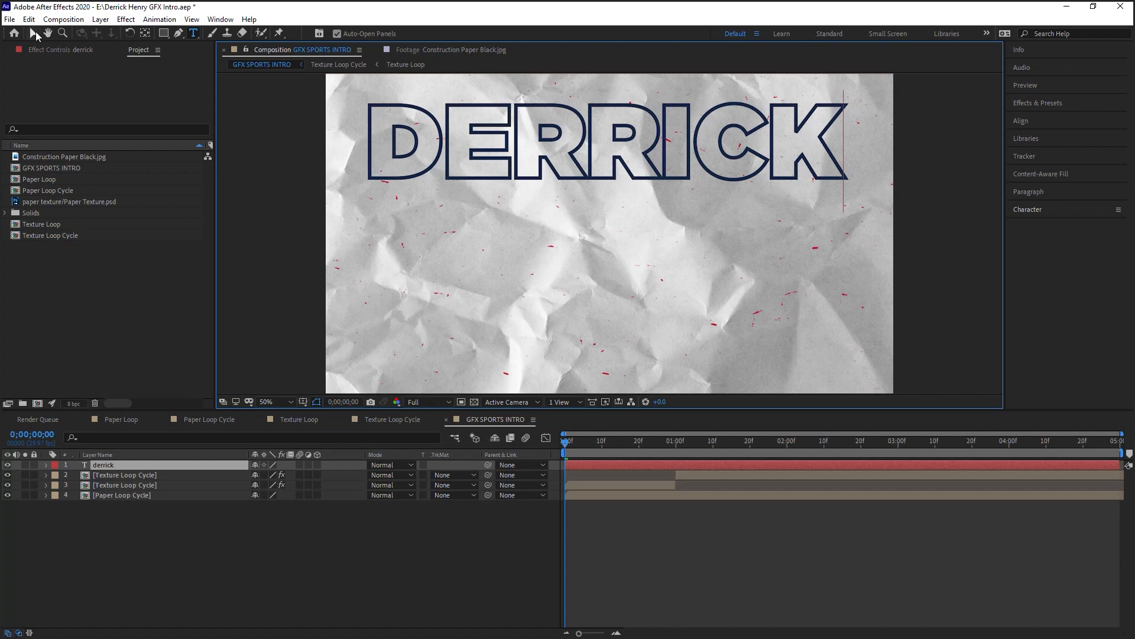
pyautogui.click(1020, 121)
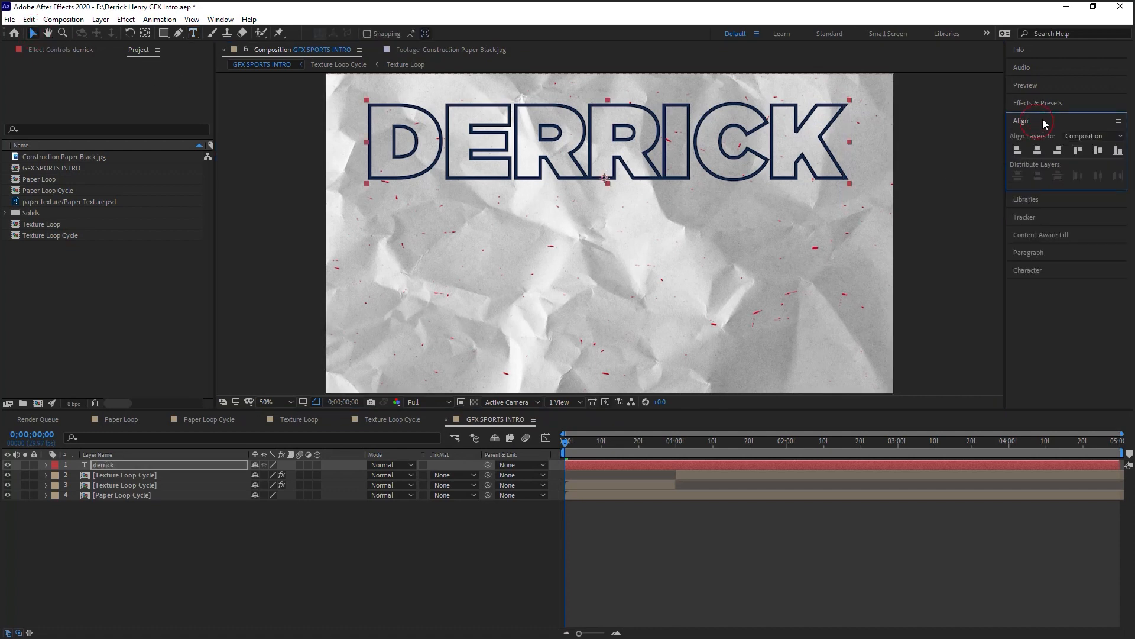
pyautogui.click(1077, 150)
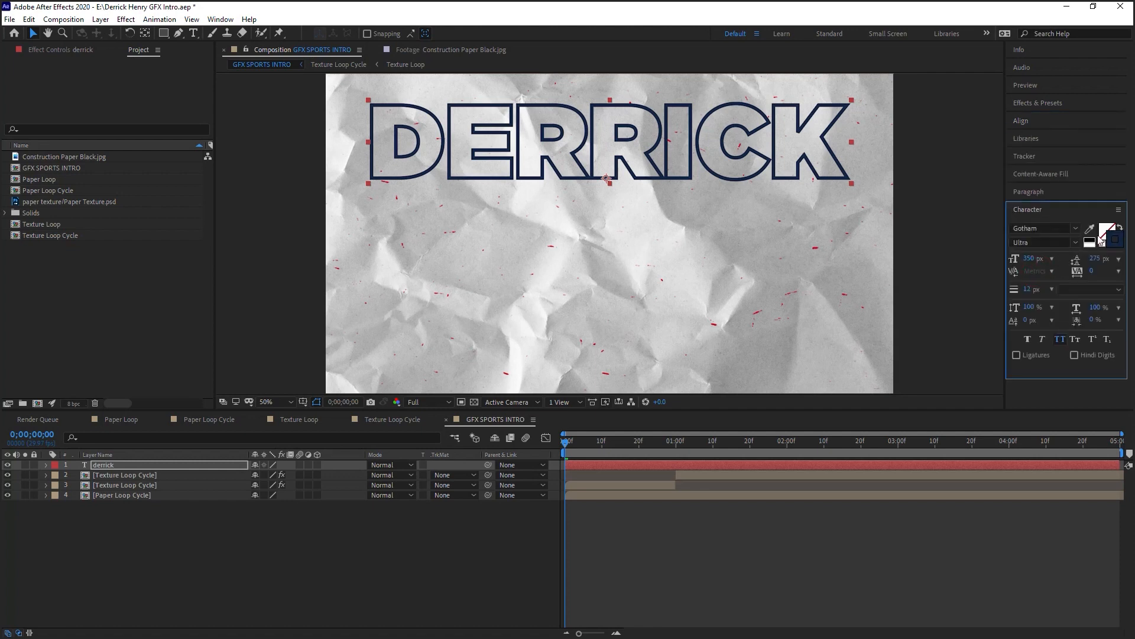
pyautogui.click(1116, 233)
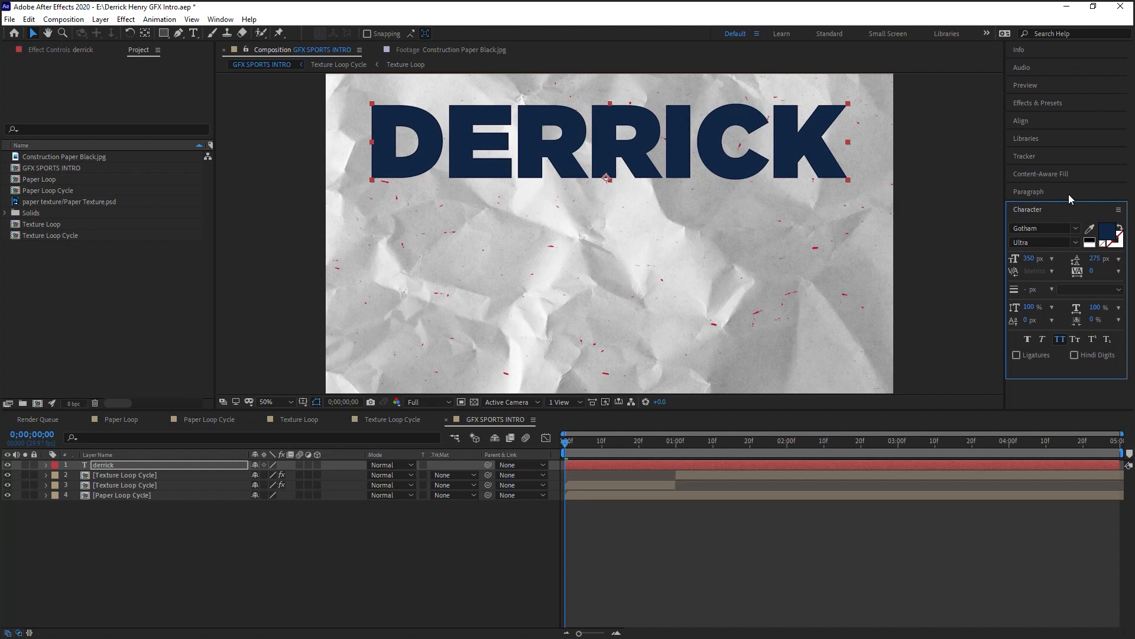
pyautogui.moveTo(1030, 259)
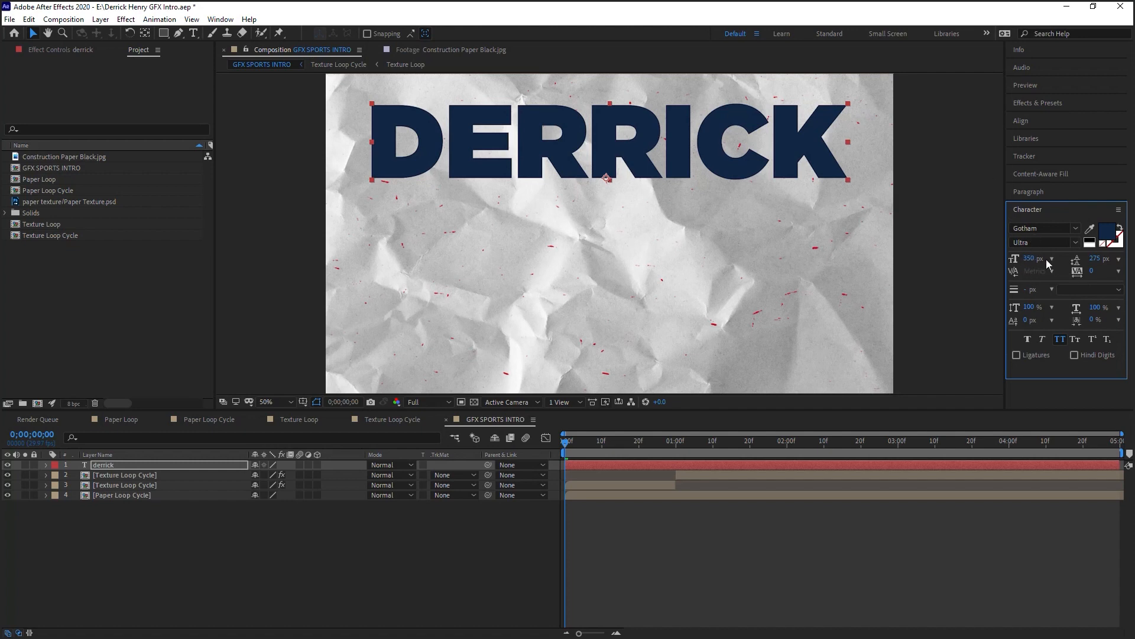
pyautogui.moveTo(1003, 280)
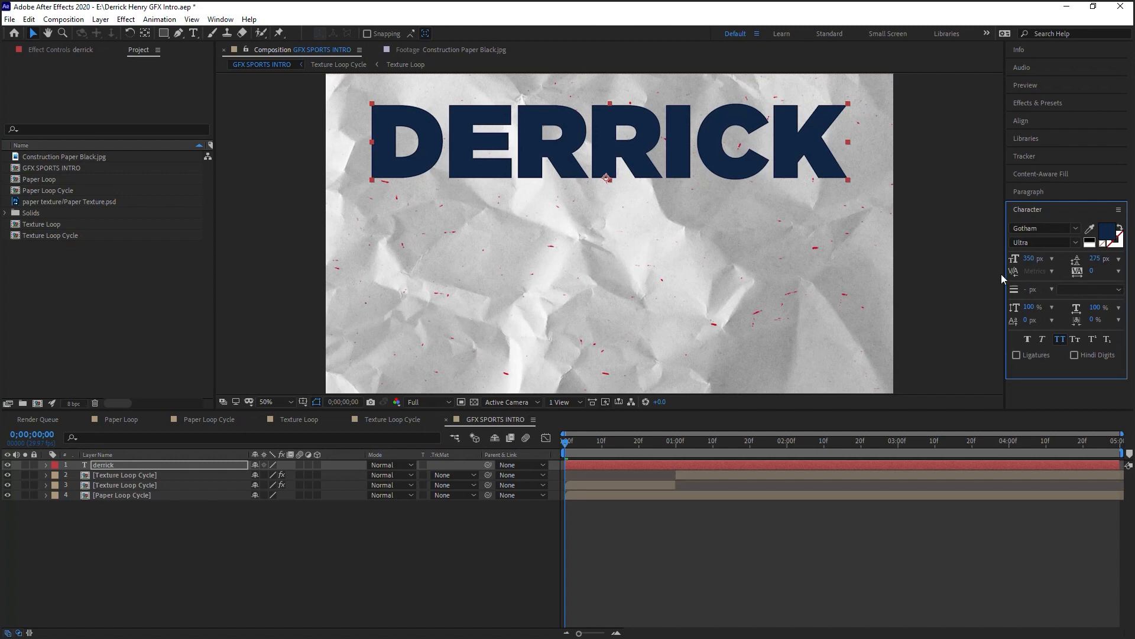
pyautogui.moveTo(1090, 271)
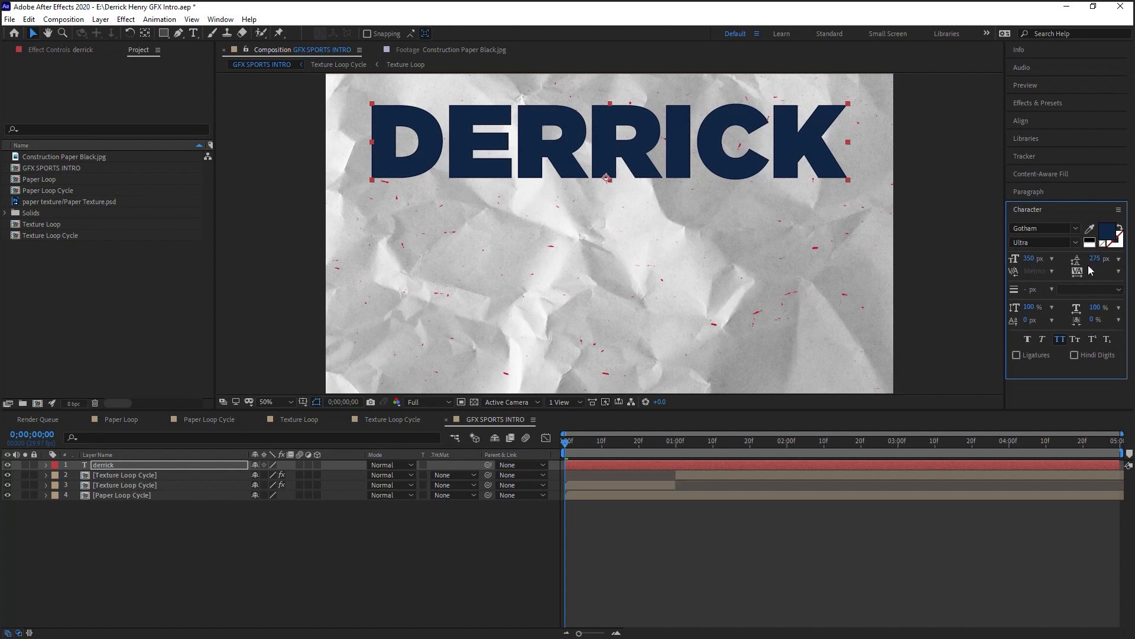
# - Repeat DERRICK on three stacked lines and centre the layer with Align
pyautogui.click(1059, 339)
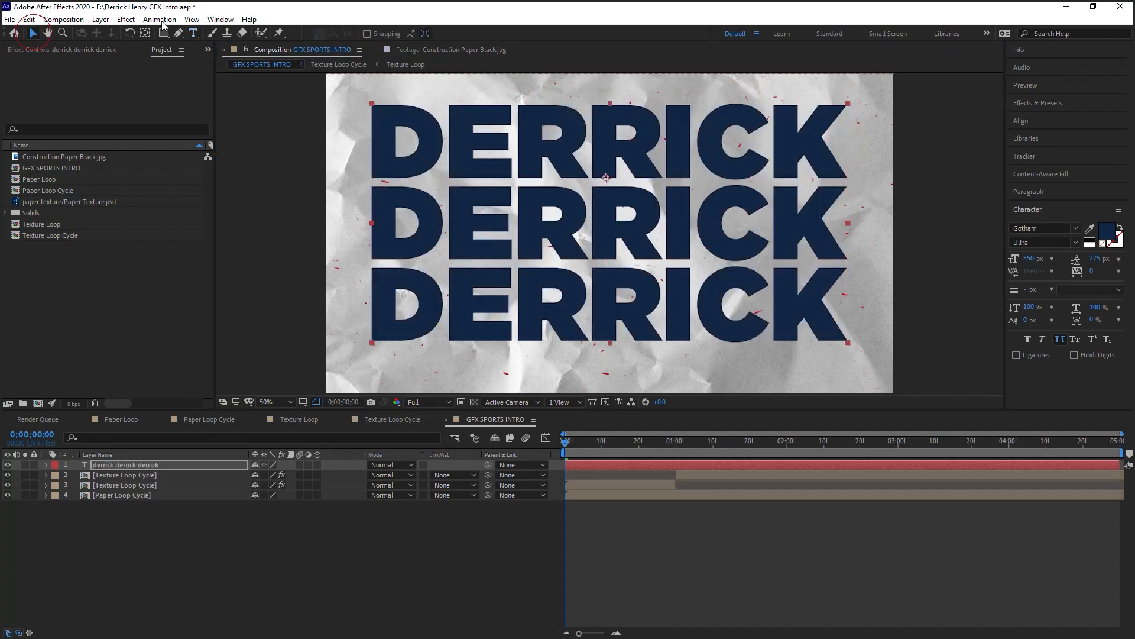
pyautogui.click(1021, 120)
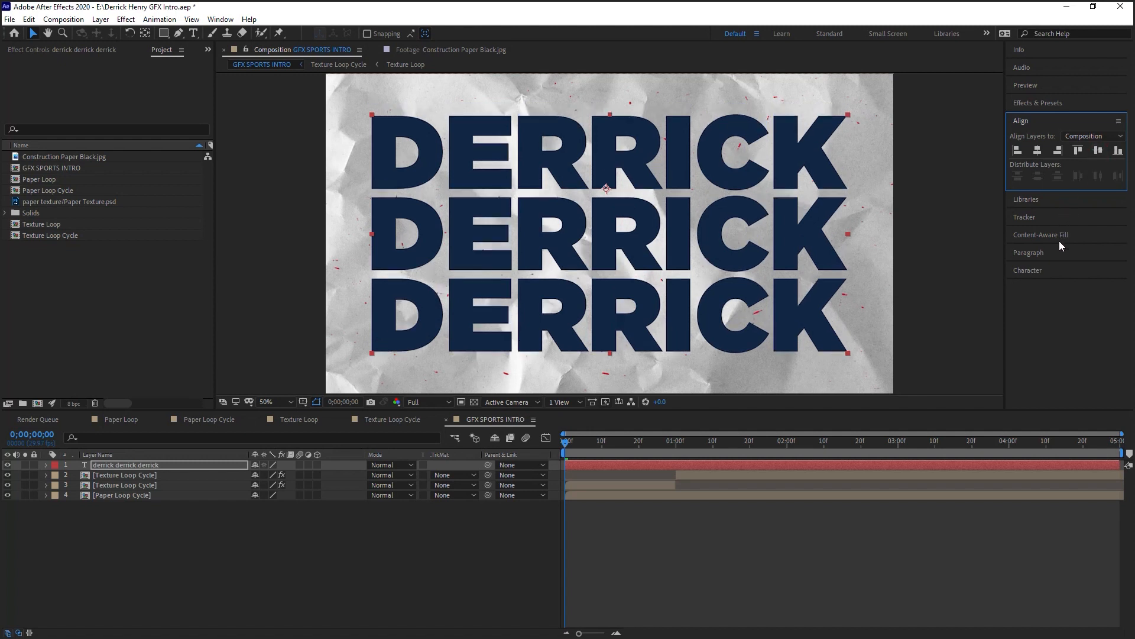
pyautogui.click(1028, 270)
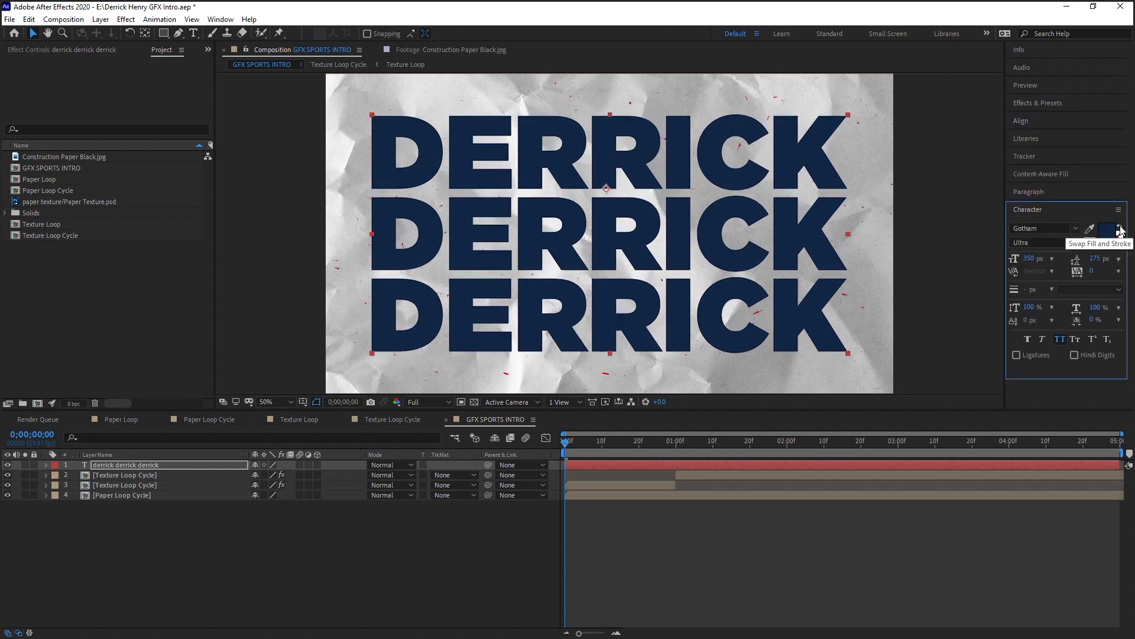
# - Swap to navy outlines with no fill, go to 1:00 and expose the Animate menu
pyautogui.click(1119, 228)
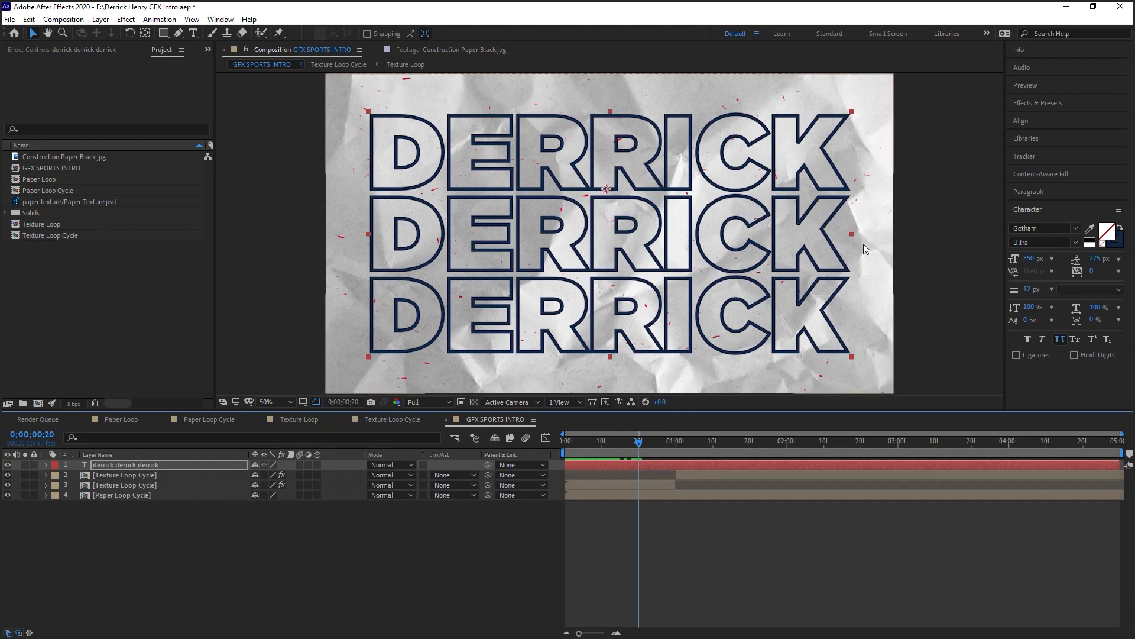
pyautogui.moveTo(639, 442)
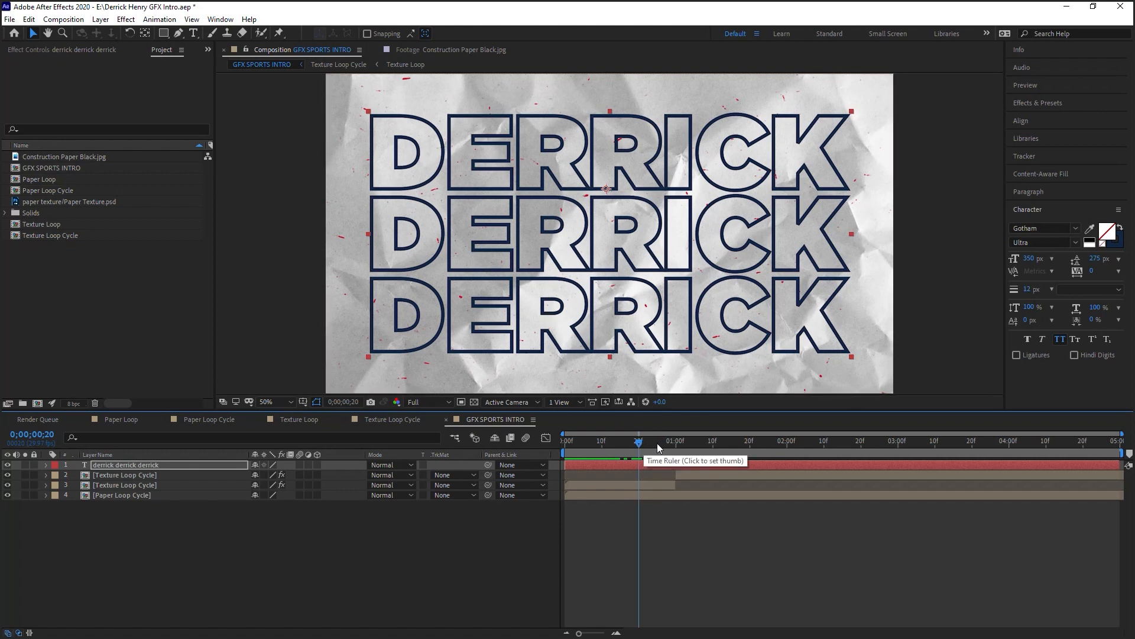
pyautogui.click(674, 439)
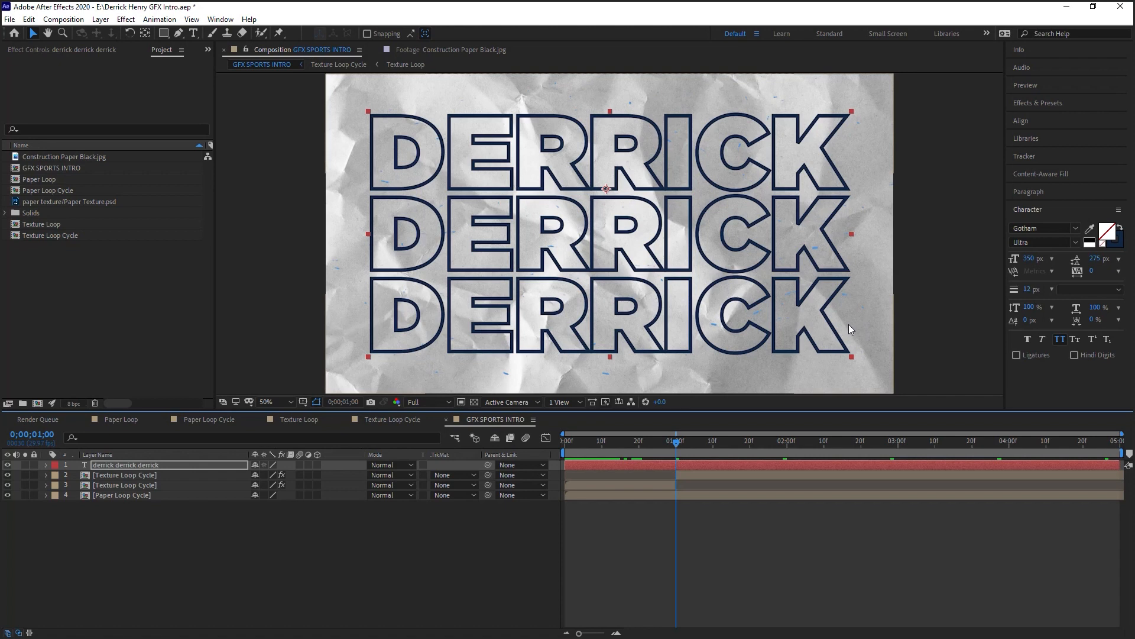
pyautogui.click(45, 464)
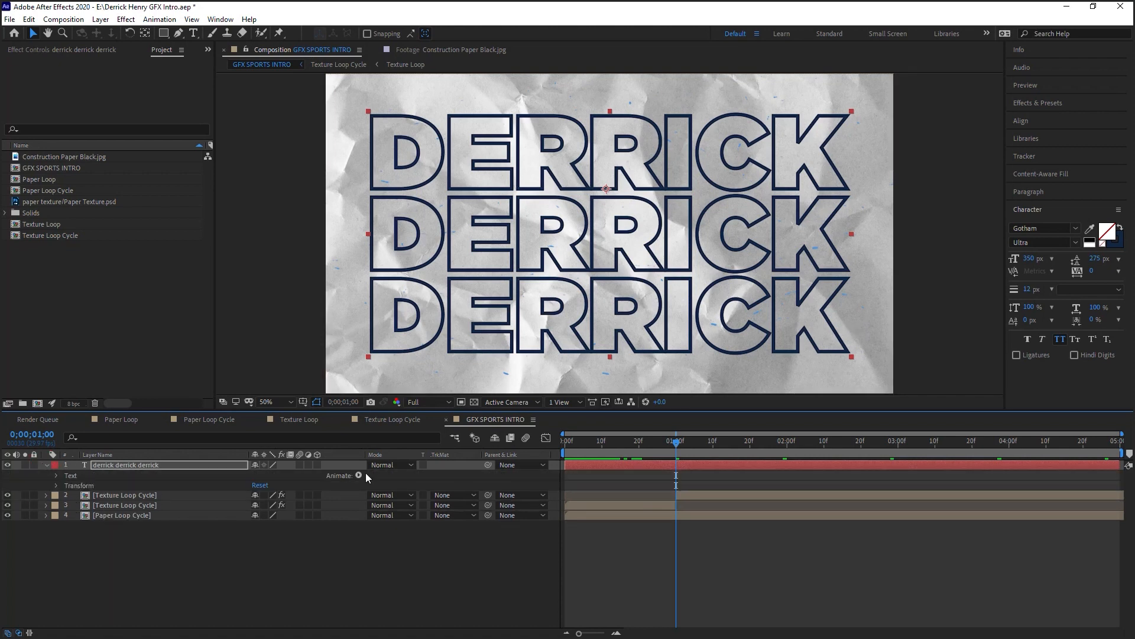
pyautogui.click(359, 476)
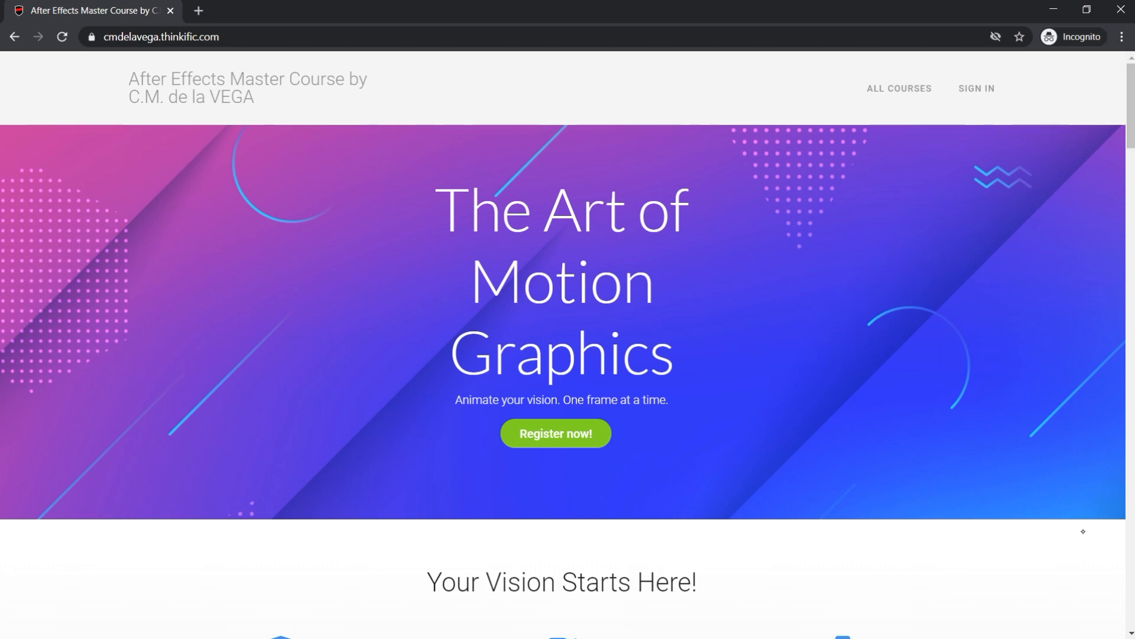
# - Scroll down the After Effects Master Course landing page in Chrome
pyautogui.scroll(-3)
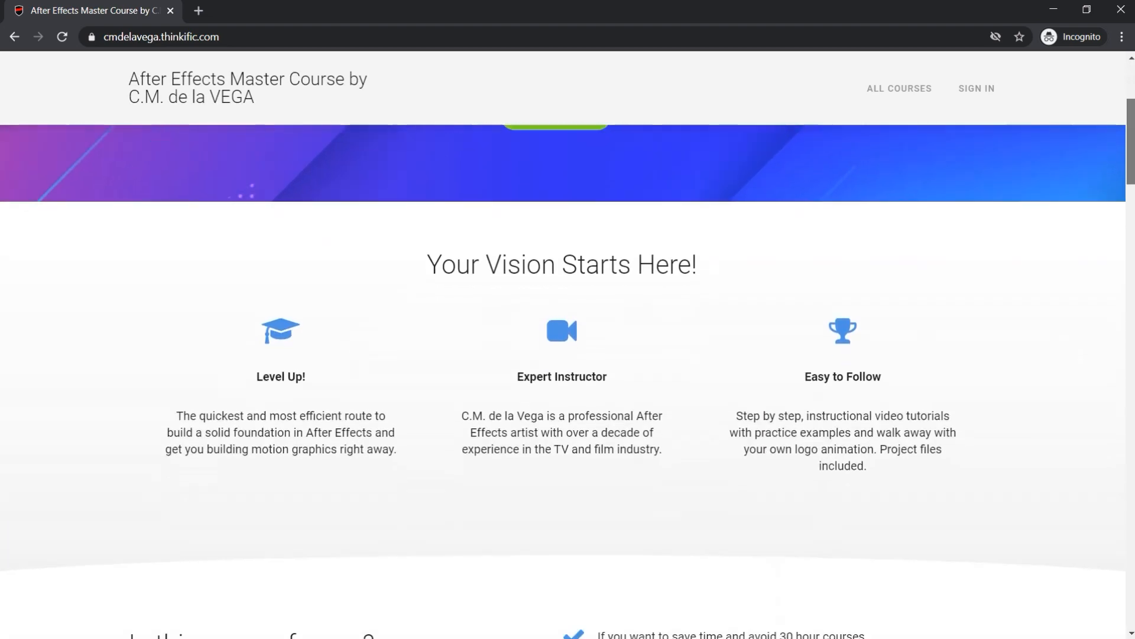
pyautogui.scroll(-3)
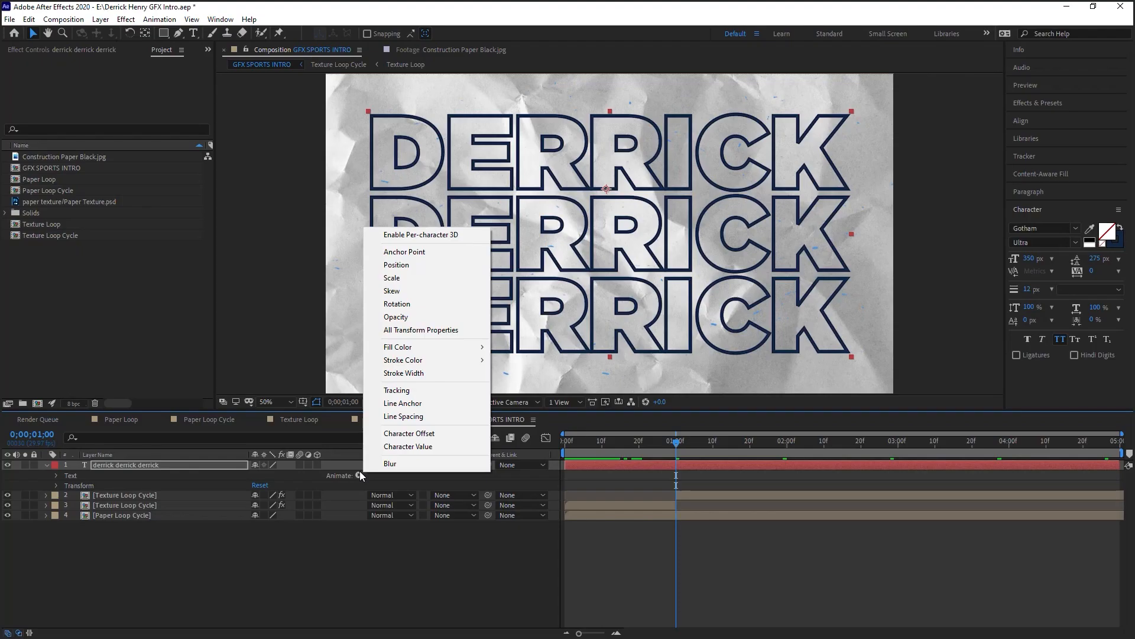
pyautogui.moveTo(397, 347)
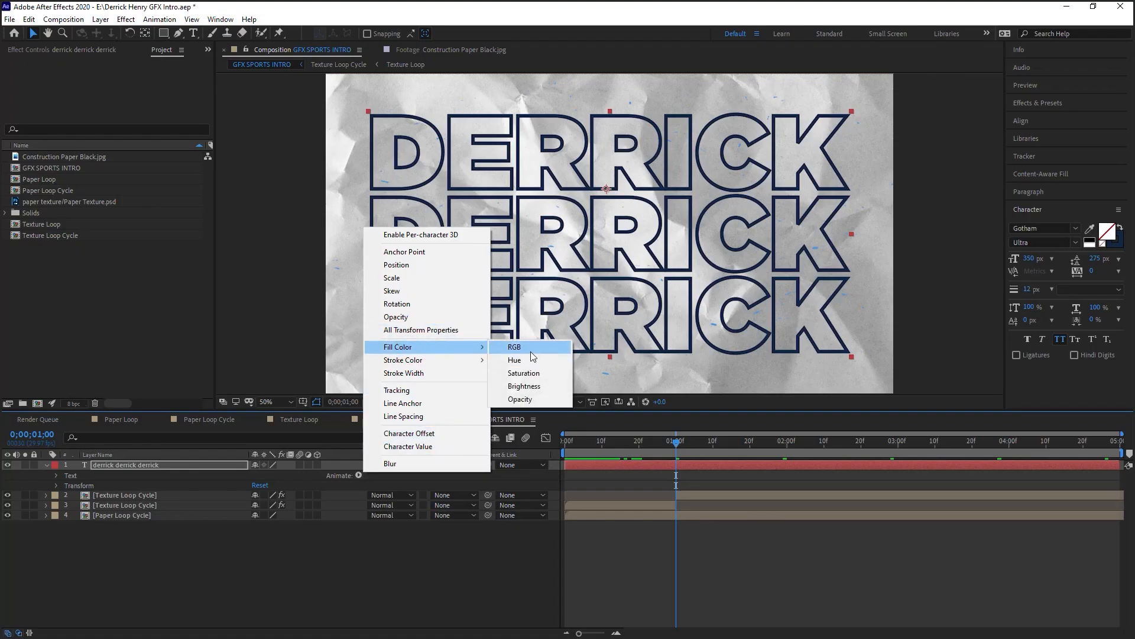
pyautogui.moveTo(505, 402)
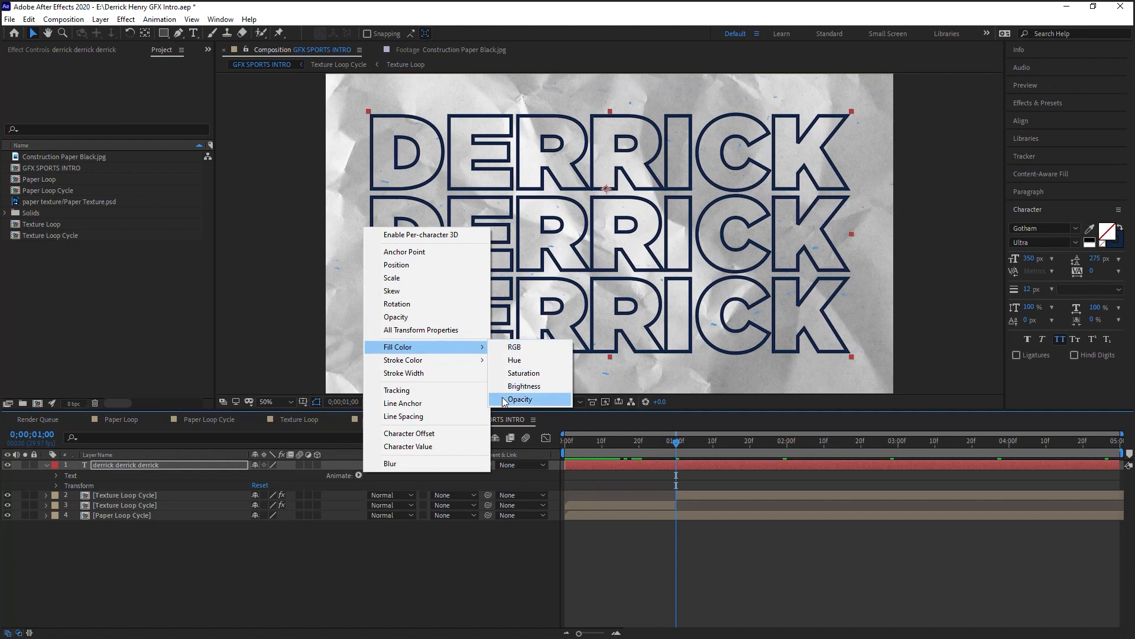
# - Add an animator with Fill Opacity and an RGB Fill Color set to navy
pyautogui.click(519, 399)
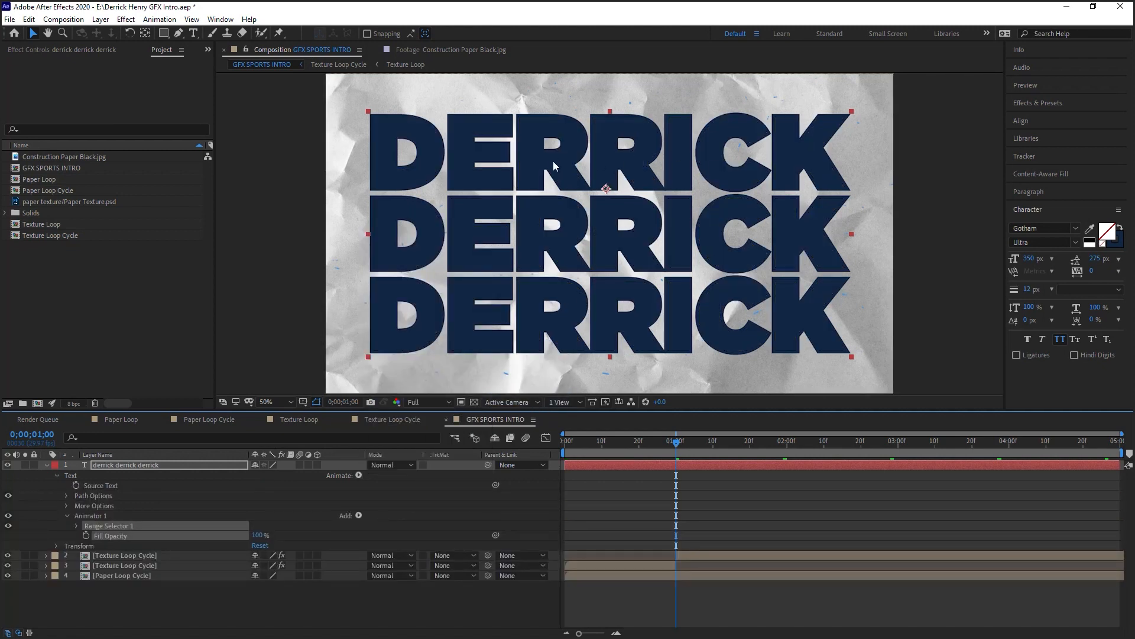
pyautogui.moveTo(669, 149)
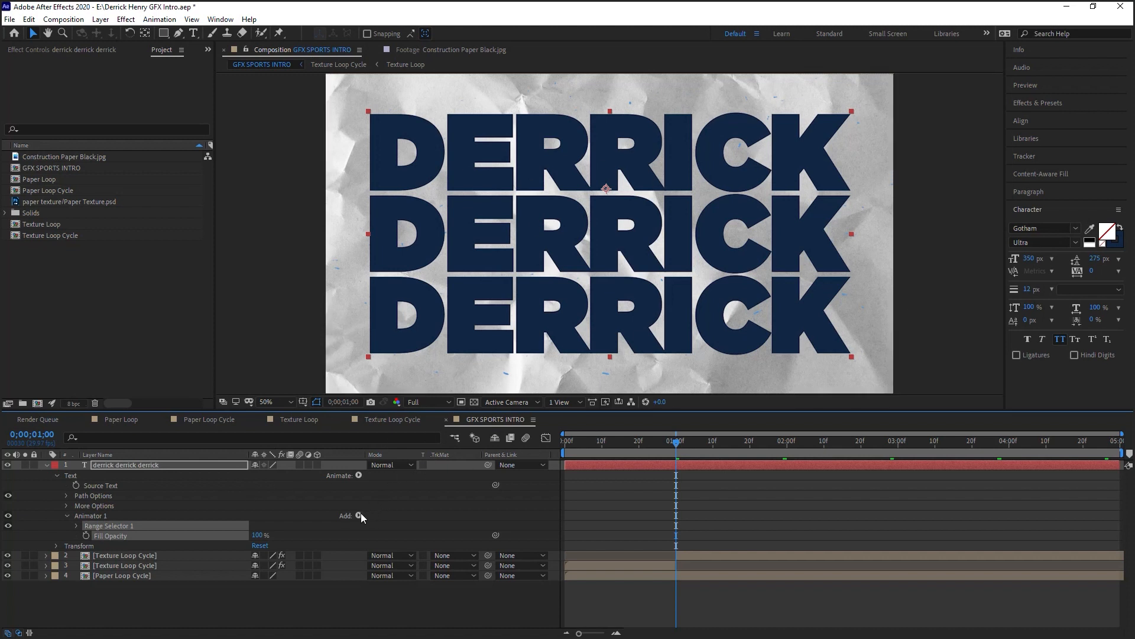
pyautogui.moveTo(360, 518)
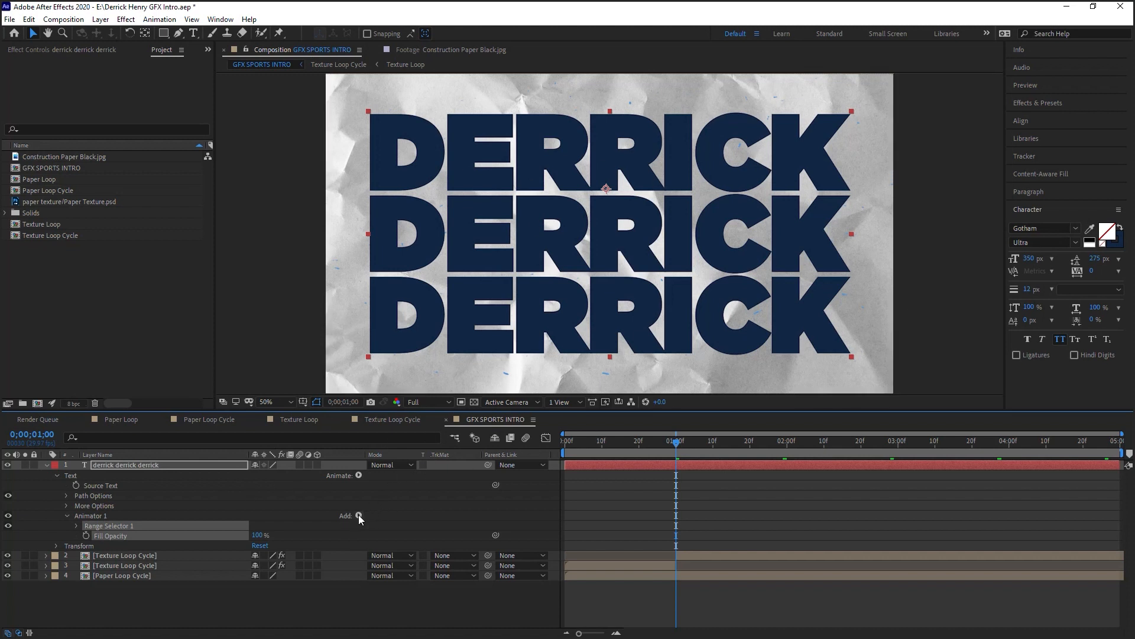
pyautogui.click(357, 519)
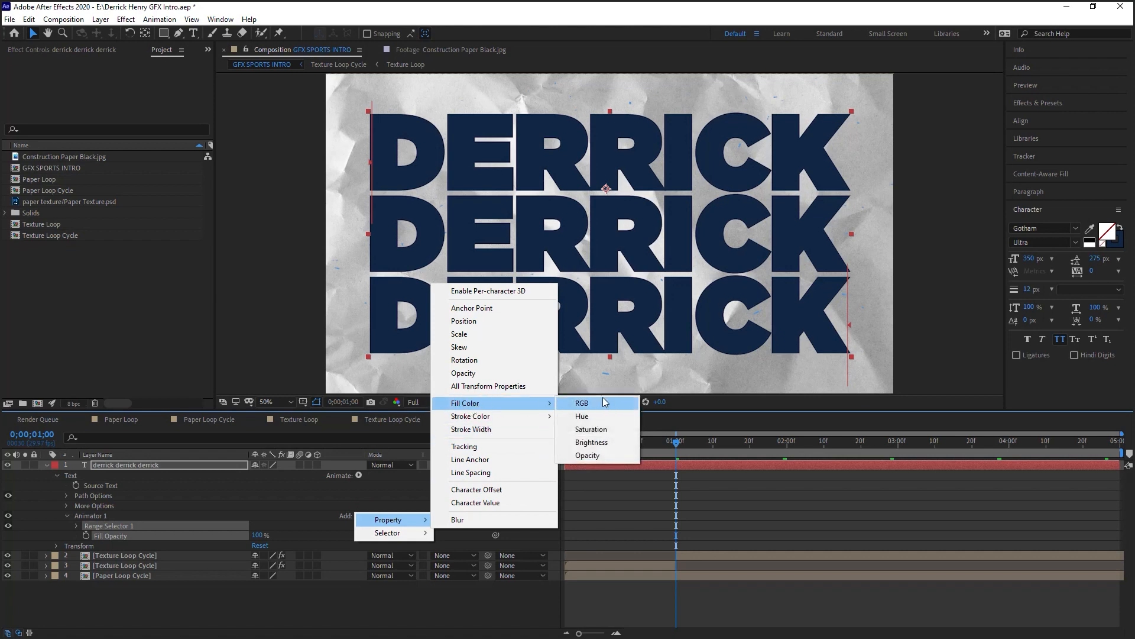
pyautogui.click(581, 402)
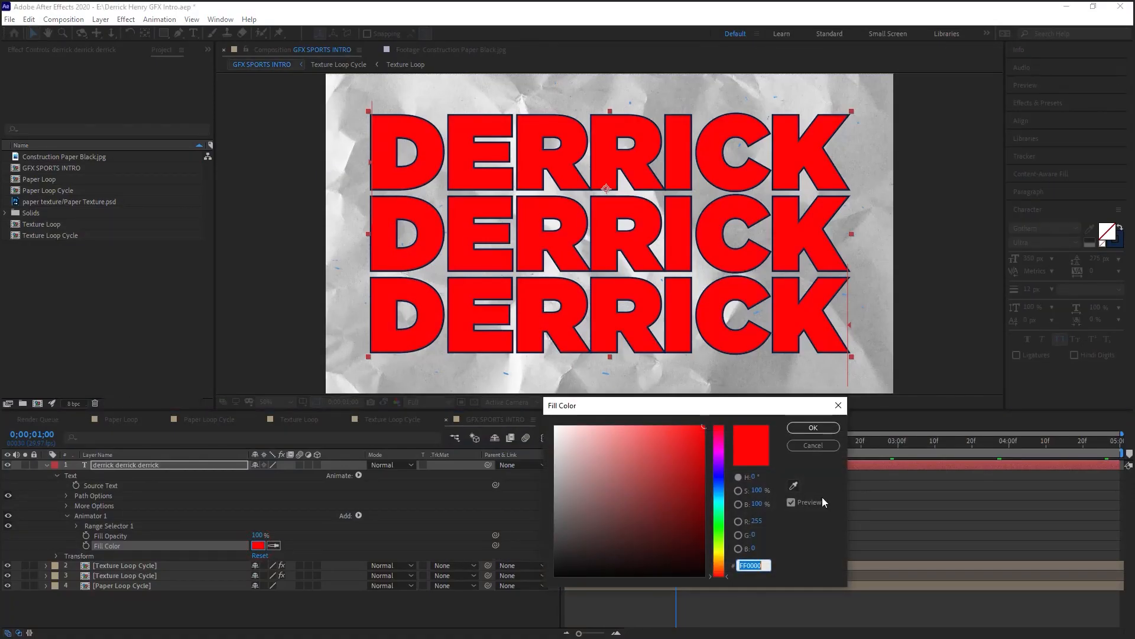
pyautogui.click(812, 427)
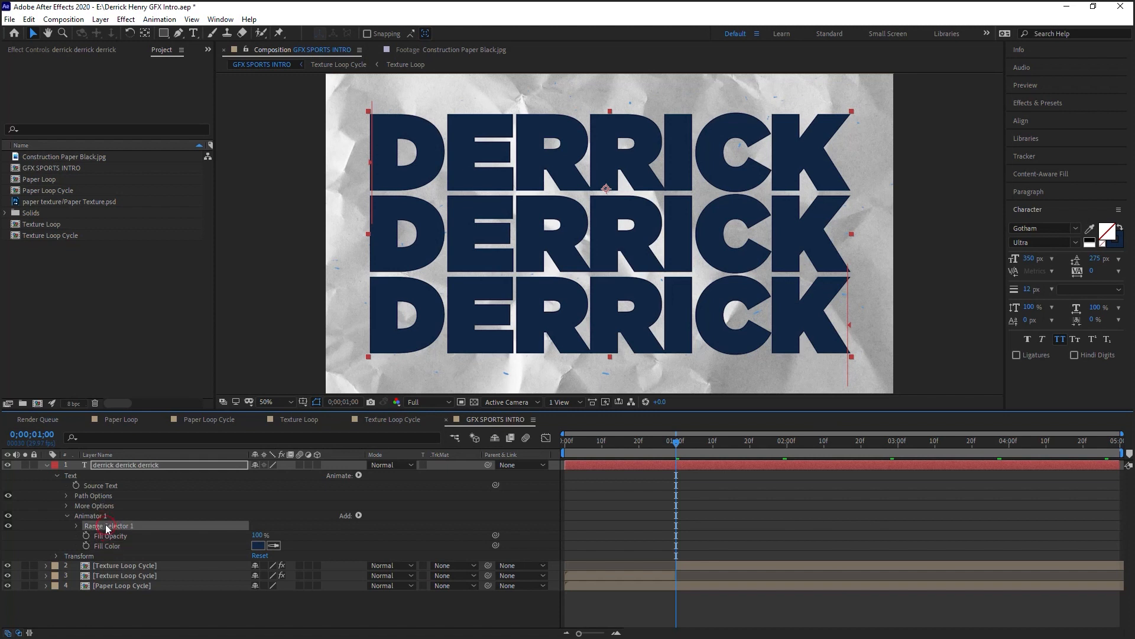
# - Set Range Selector 1 to Based On Lines, Units Index, spanning 0 to 3
pyautogui.click(75, 526)
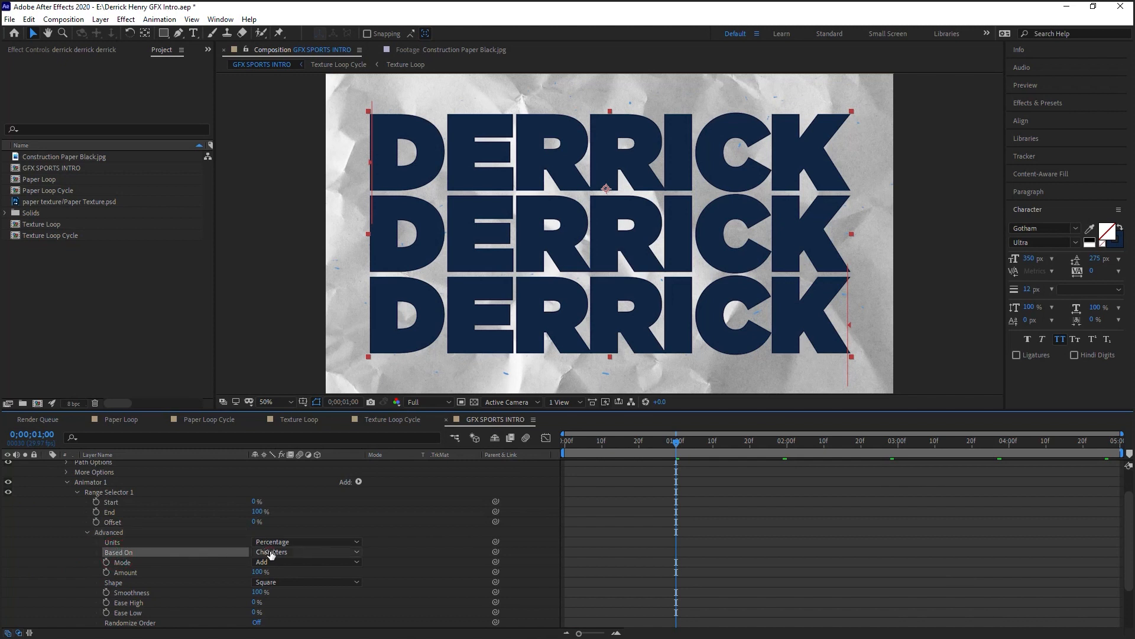
pyautogui.click(306, 551)
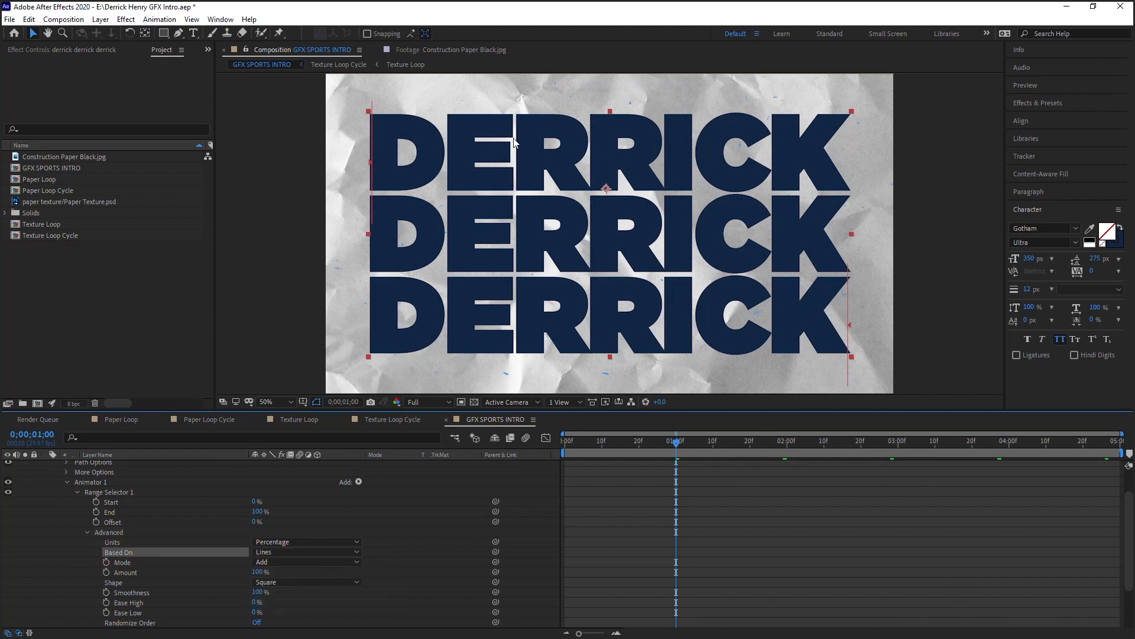
pyautogui.click(111, 501)
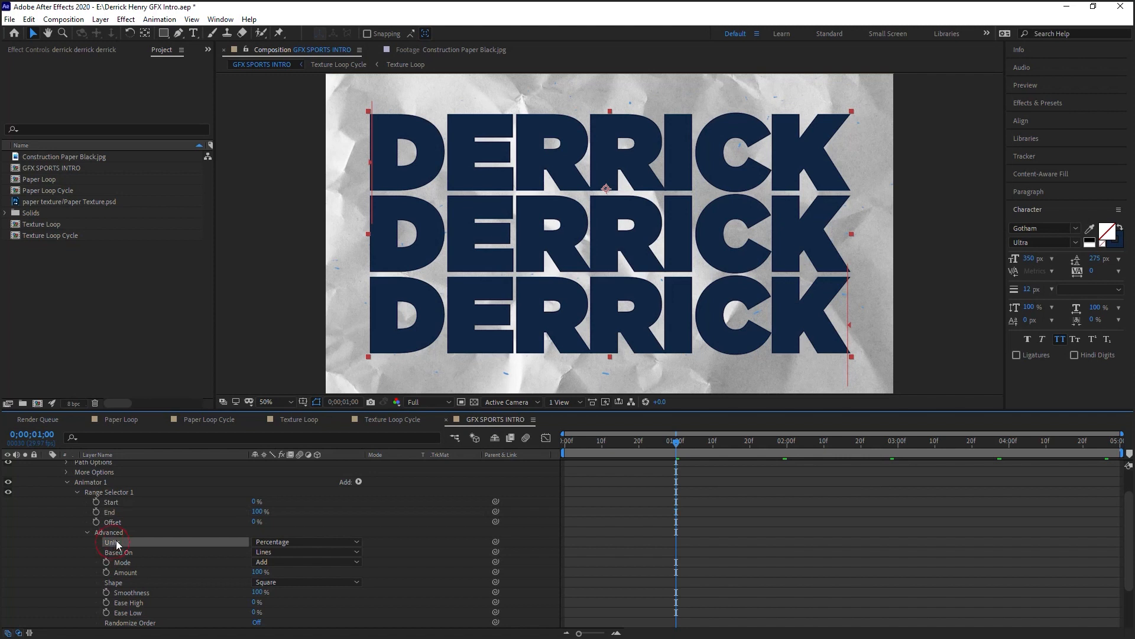
pyautogui.click(305, 541)
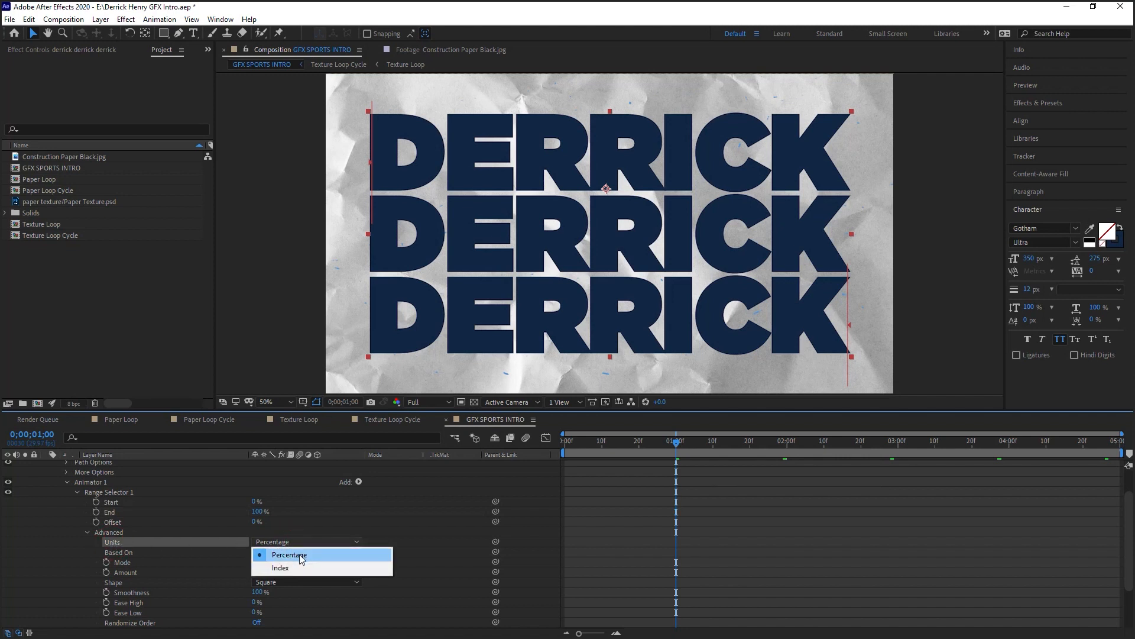
pyautogui.click(280, 567)
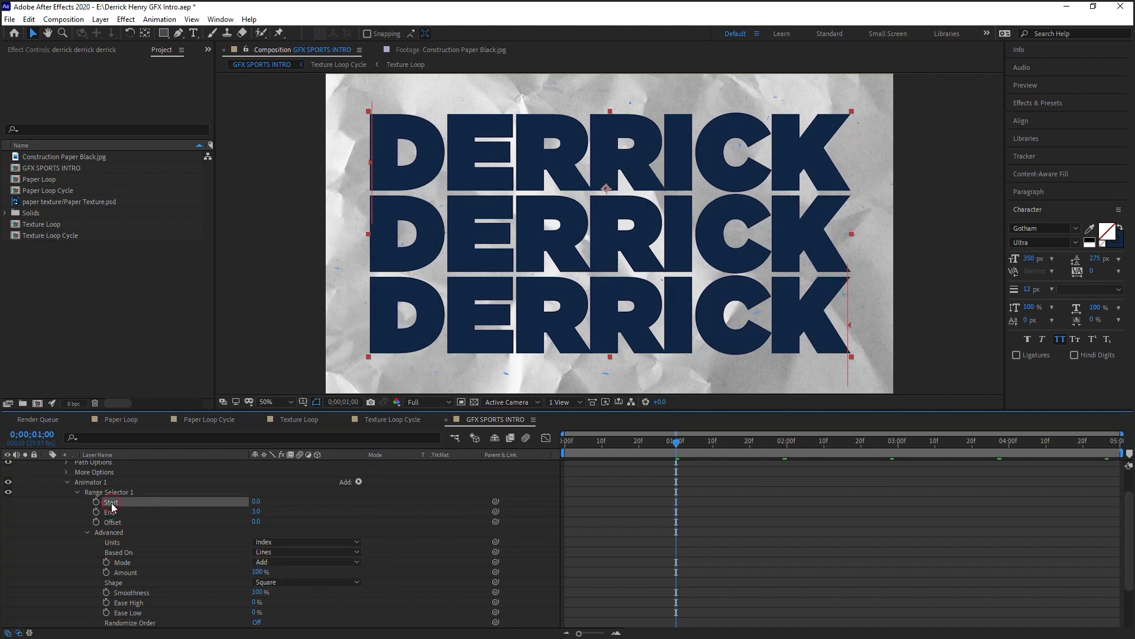
pyautogui.click(110, 512)
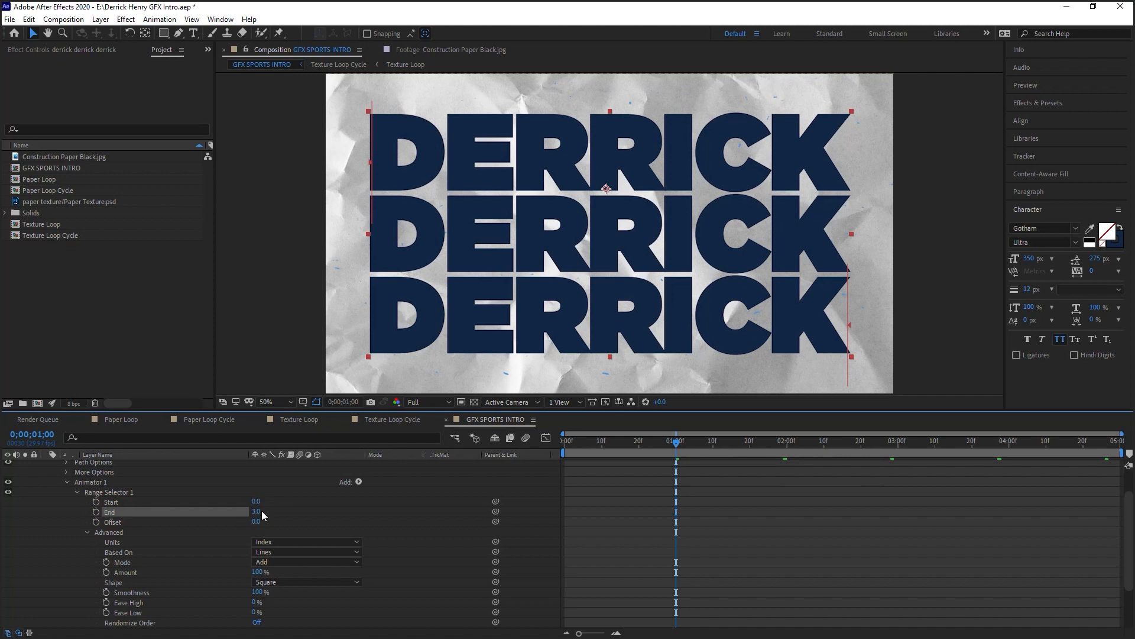
pyautogui.moveTo(355, 460)
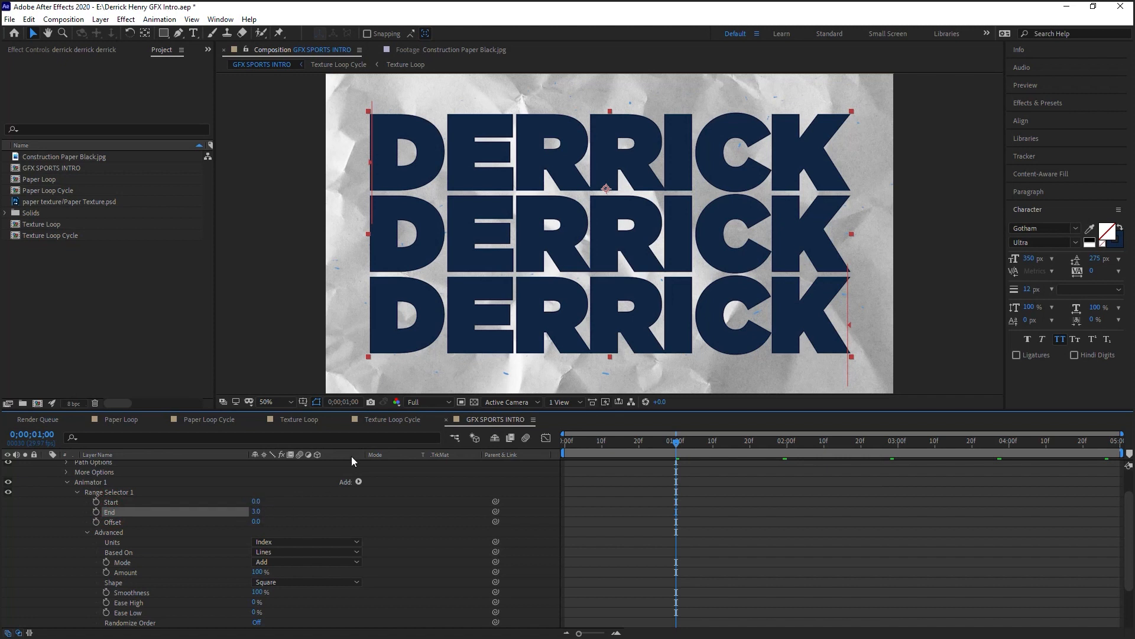
pyautogui.moveTo(527, 450)
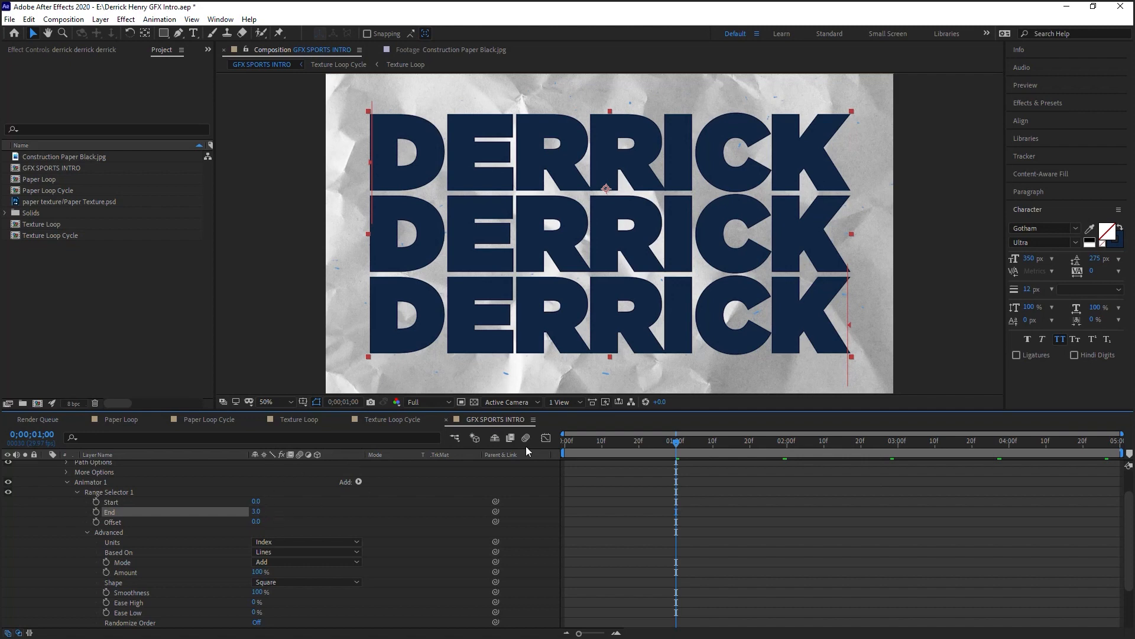
pyautogui.click(671, 439)
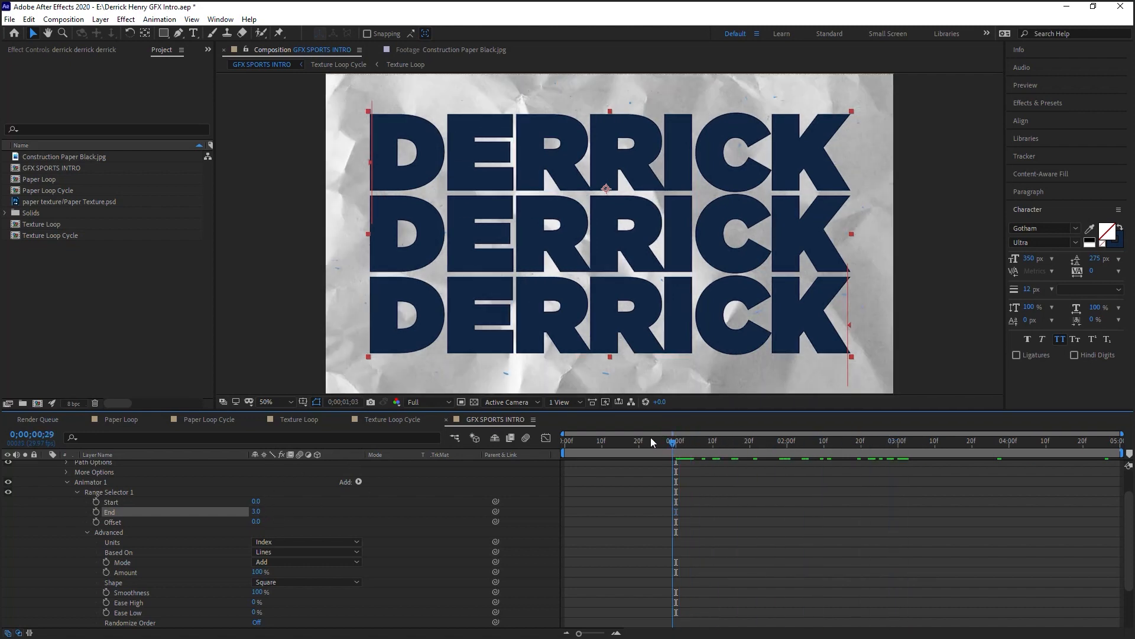
# - Keyframe End at 1, 2, 3 over 10f, 20f, 1:00 and check frame 10
pyautogui.click(601, 440)
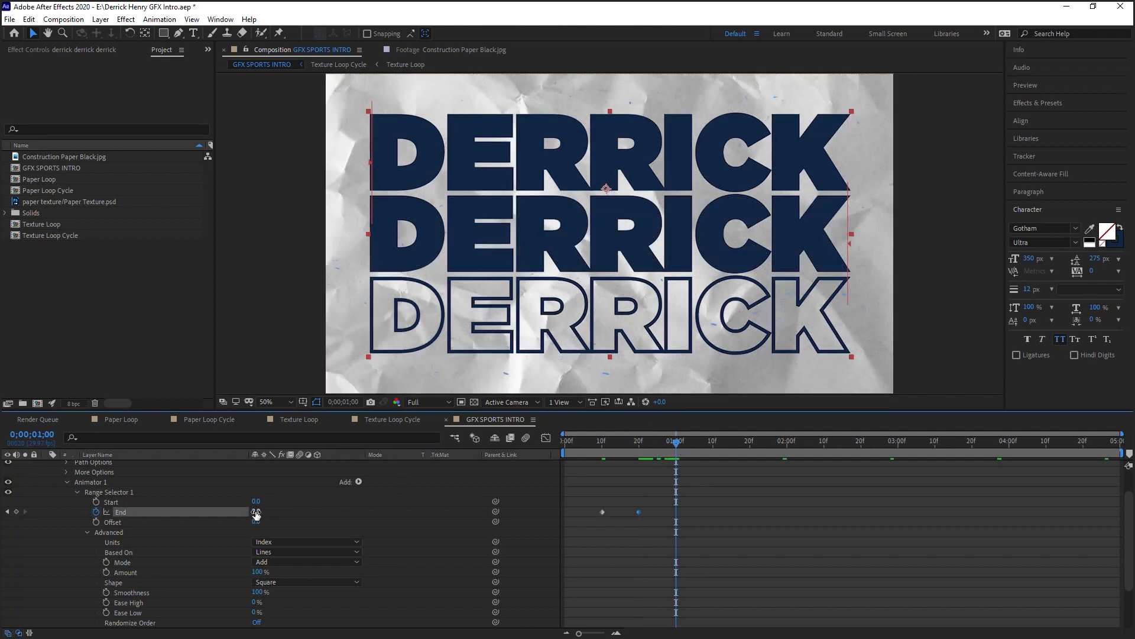
pyautogui.click(256, 511)
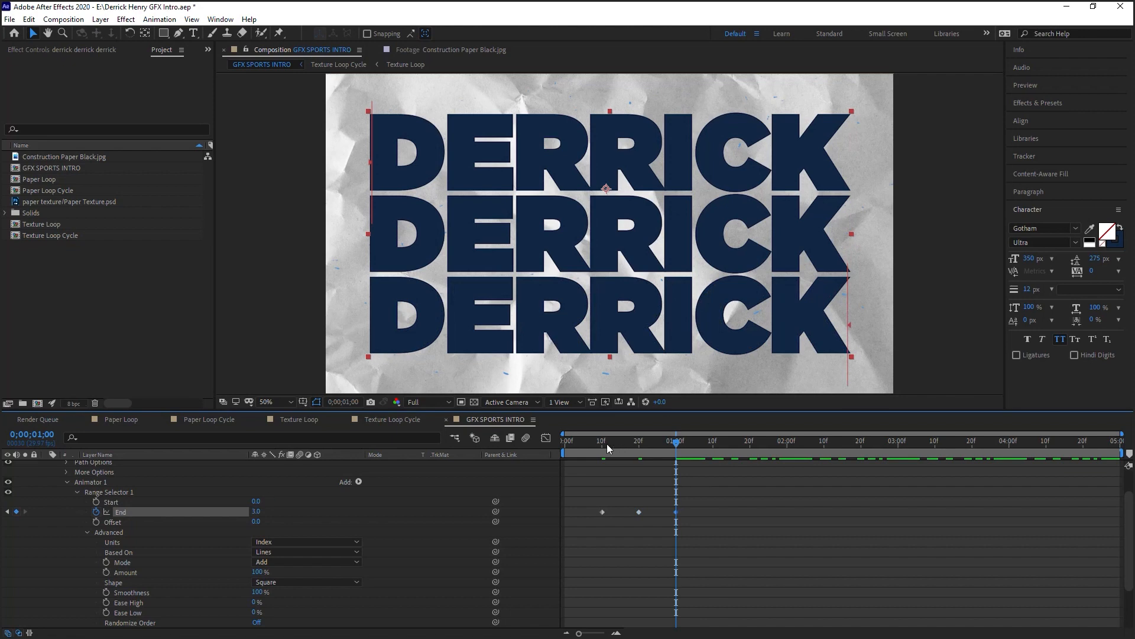
pyautogui.moveTo(675, 442); pyautogui.dragTo(588, 442)
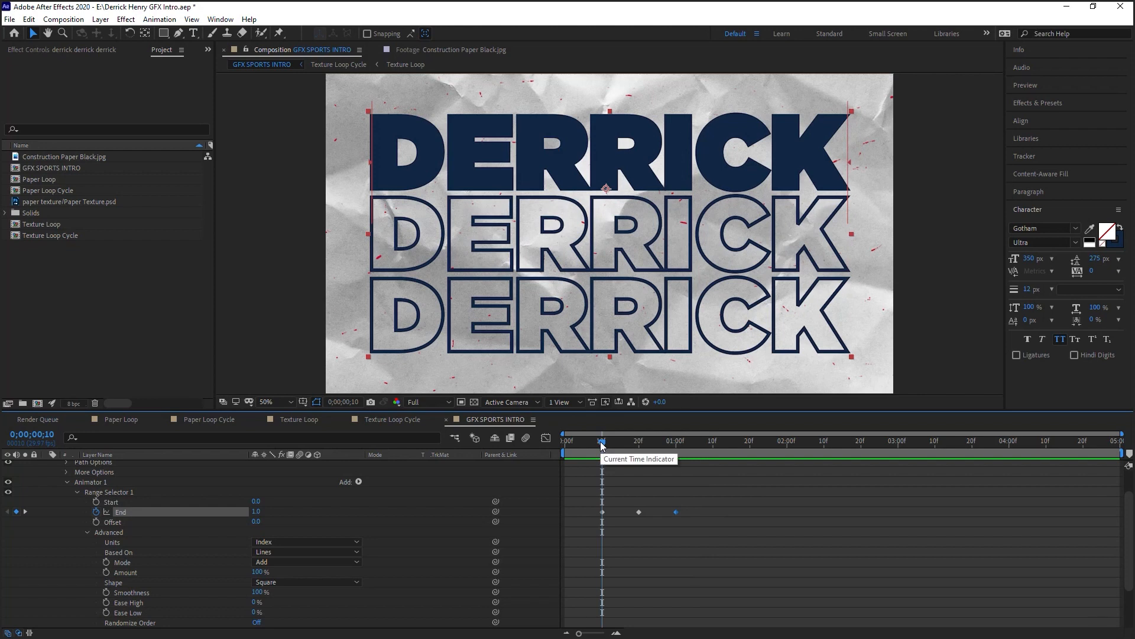
pyautogui.moveTo(122, 500)
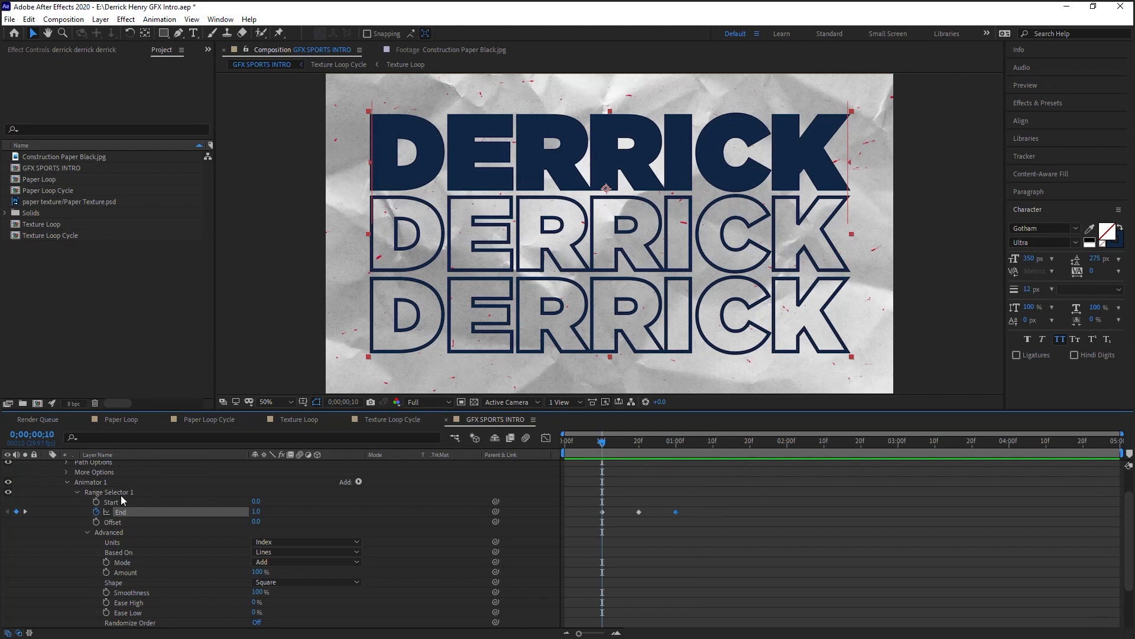
# - Keyframe the range Start as well and select all Start and End keyframes
pyautogui.click(111, 501)
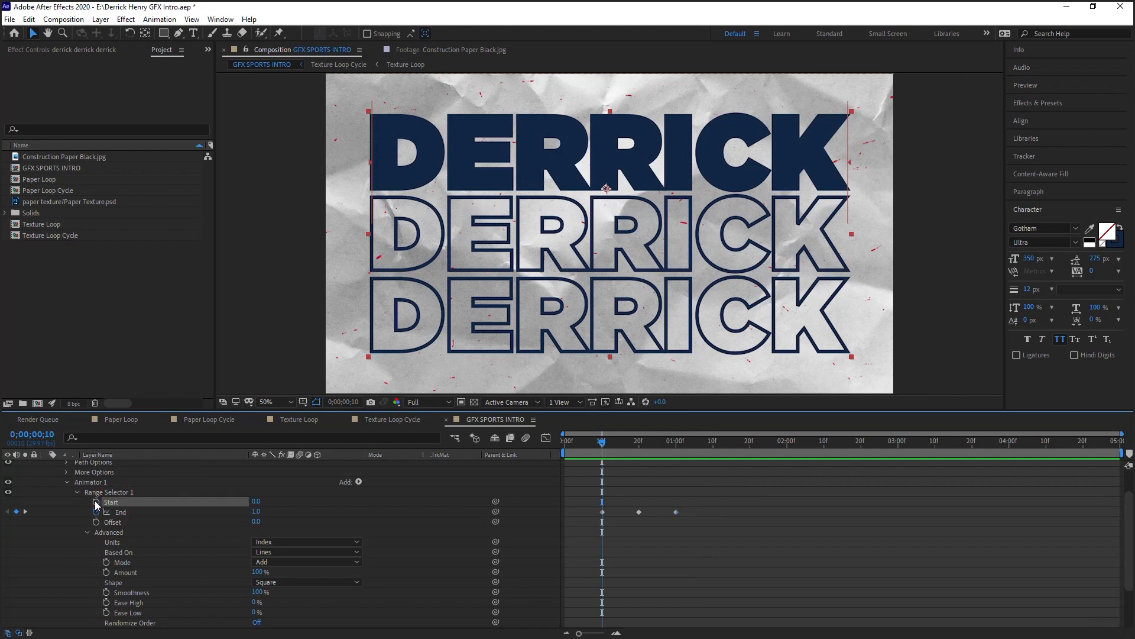
pyautogui.click(638, 440)
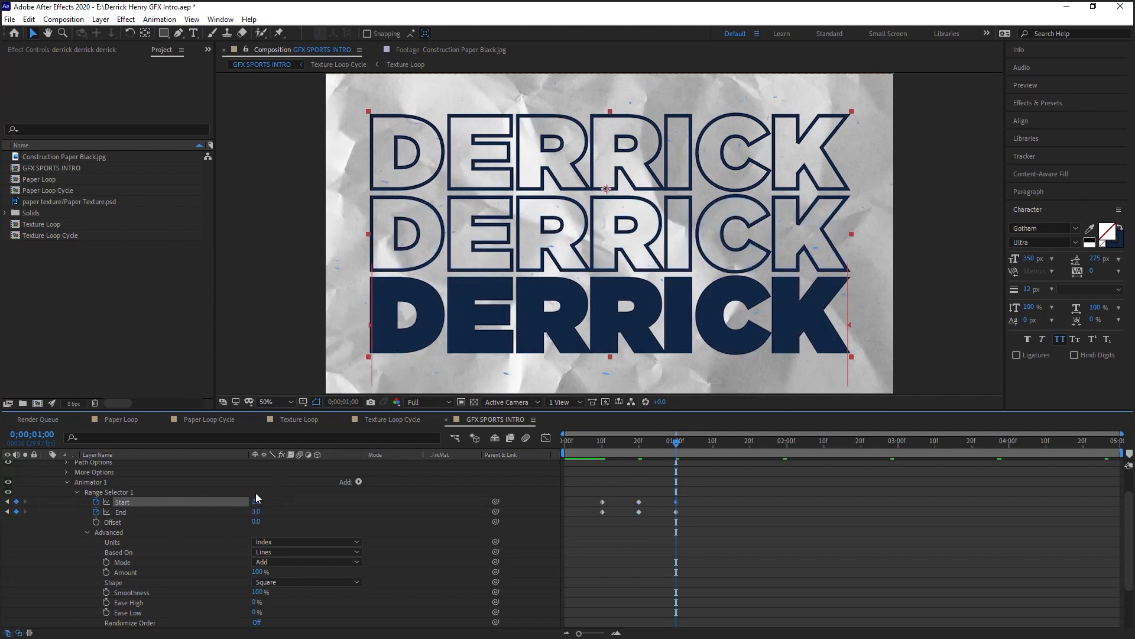
pyautogui.moveTo(675, 441); pyautogui.dragTo(590, 442)
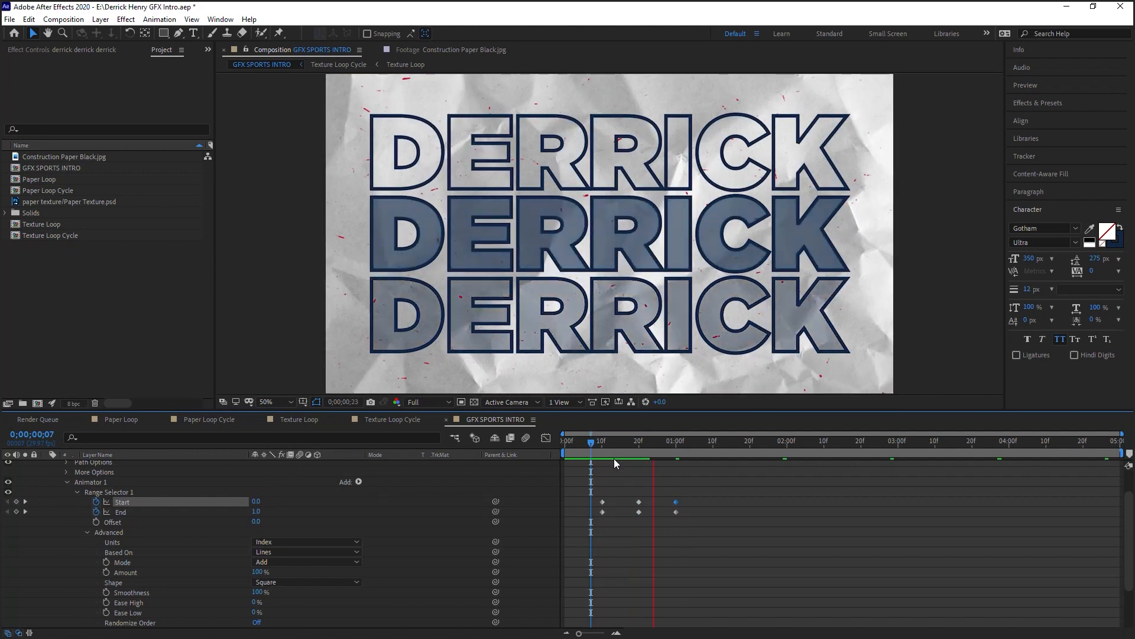
pyautogui.click(587, 440)
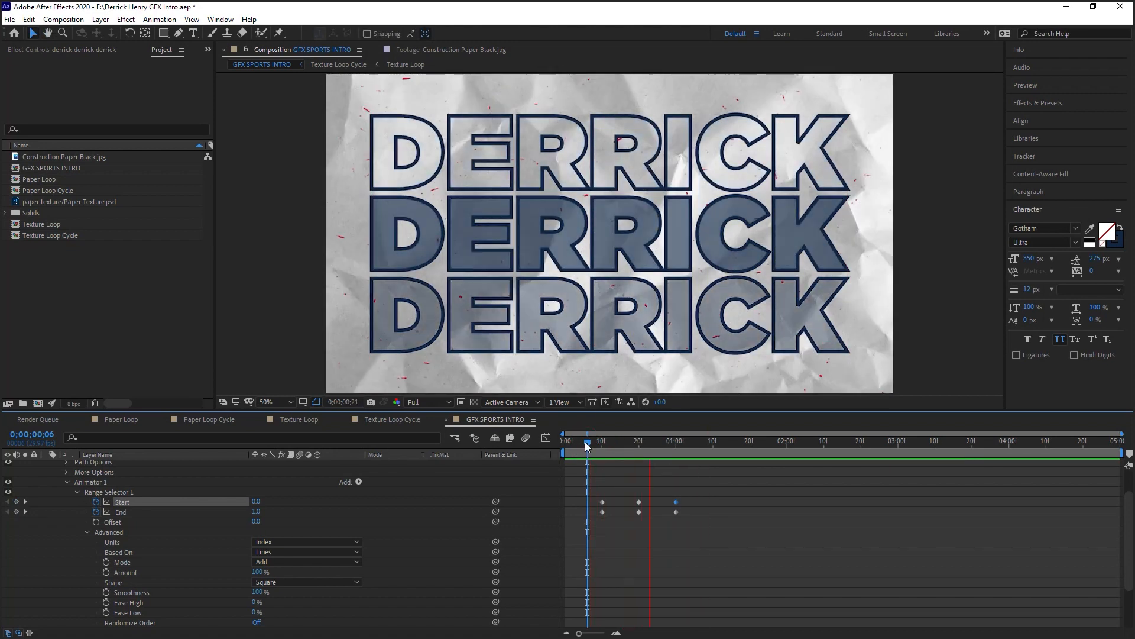
pyautogui.click(591, 440)
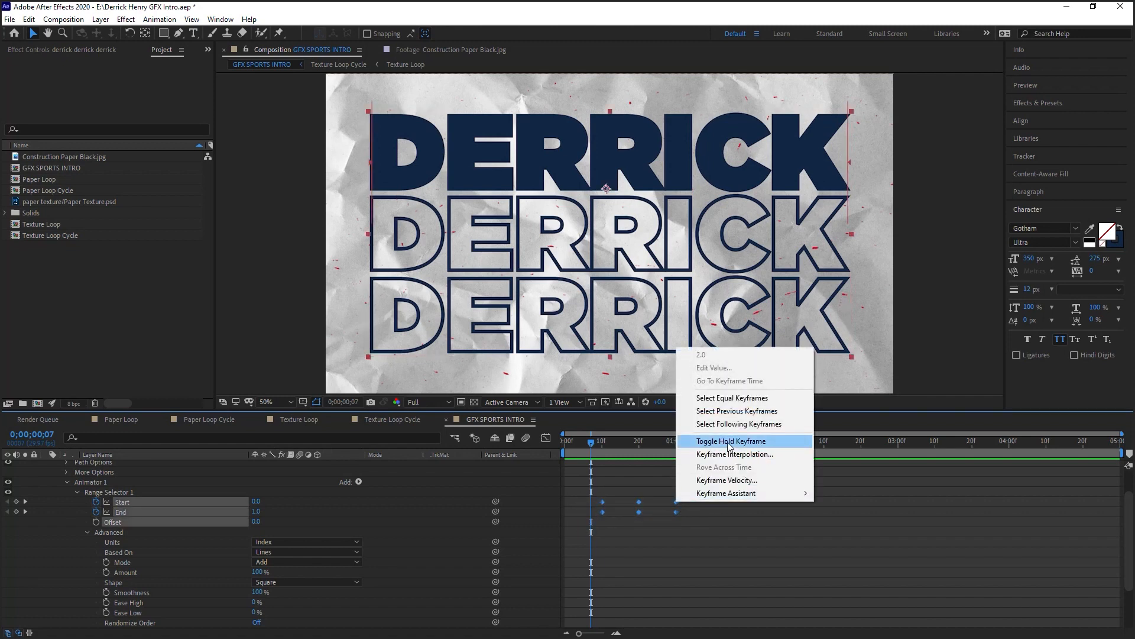
# - Toggle the selected keyframes to hold so each line snaps navy, then go to 1:00
pyautogui.click(731, 442)
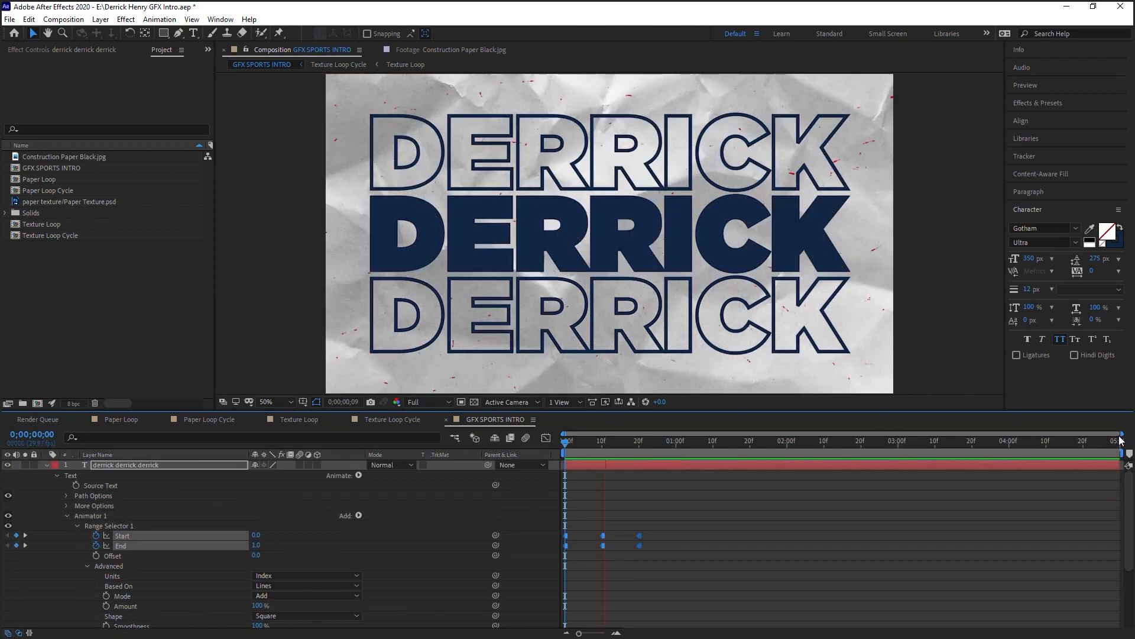
pyautogui.click(672, 439)
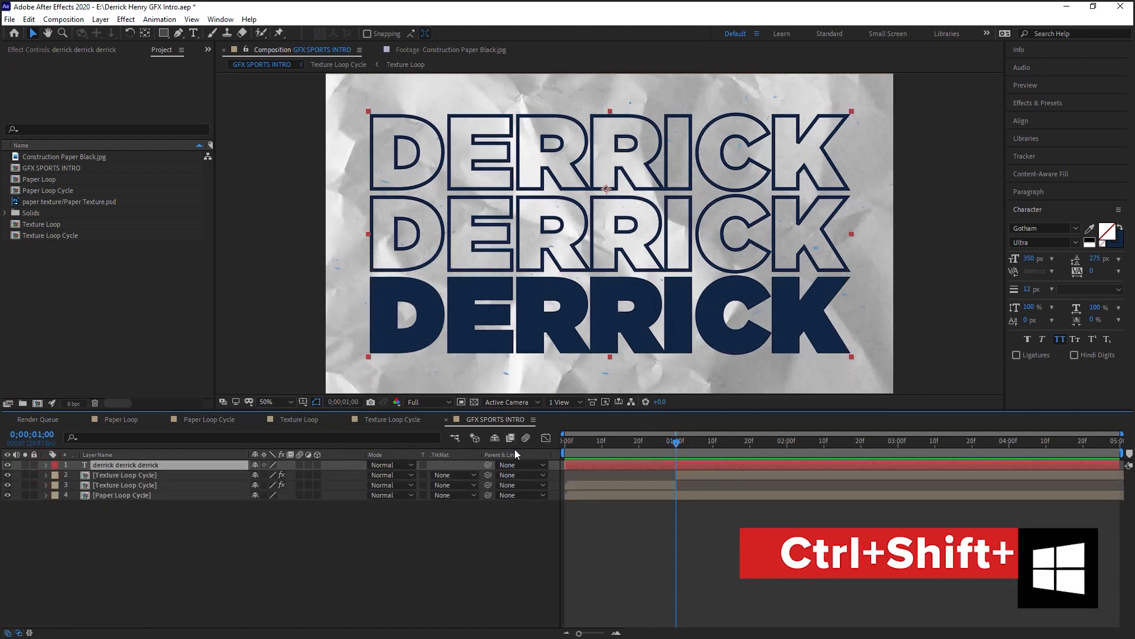
# - Split the DERRICK layer at 1:00 and start a new outlined HENRY text layer
pyautogui.press('ctrl+shift+d')
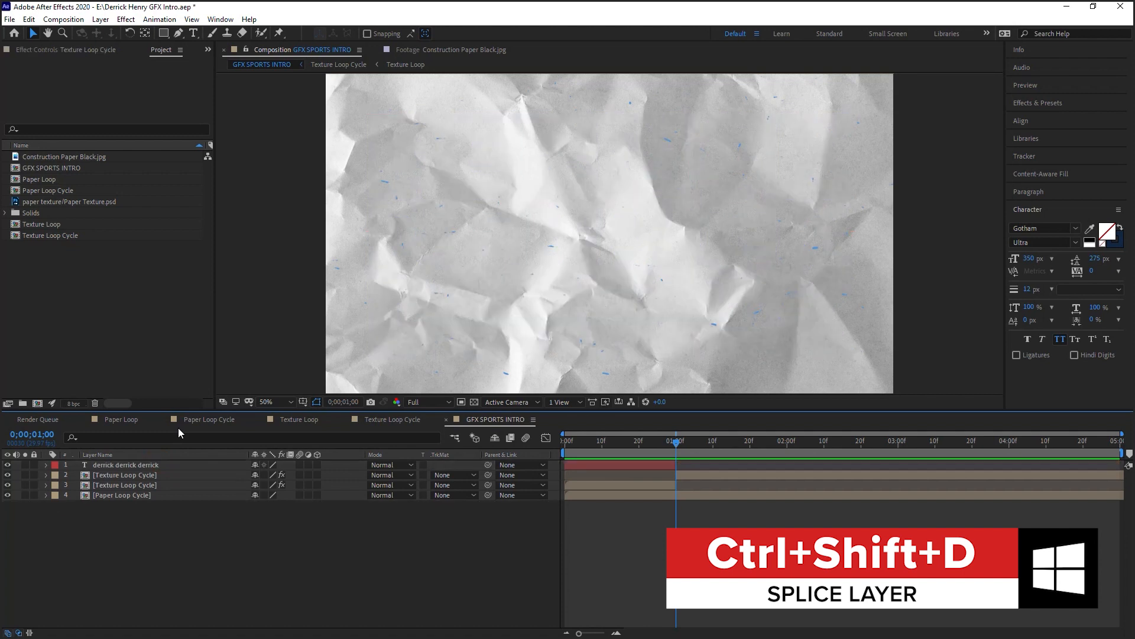
pyautogui.click(124, 465)
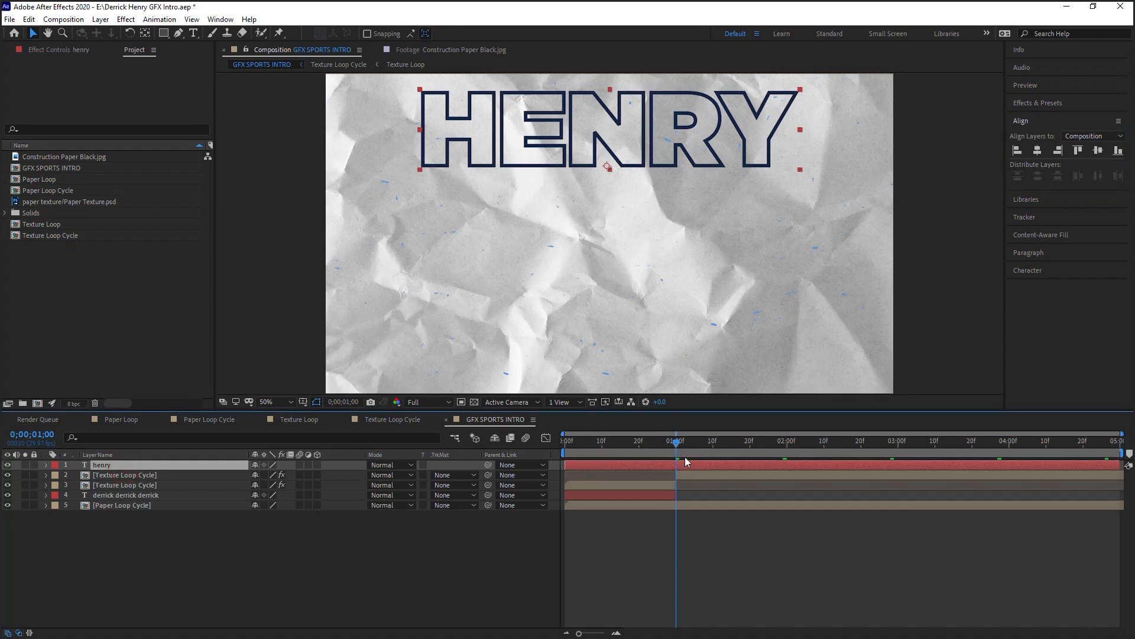
# - Trim HENRY to start at one second, duplicate it into three lines, and rename the centre layer 'henry (middle)'
pyautogui.press('alt+[')
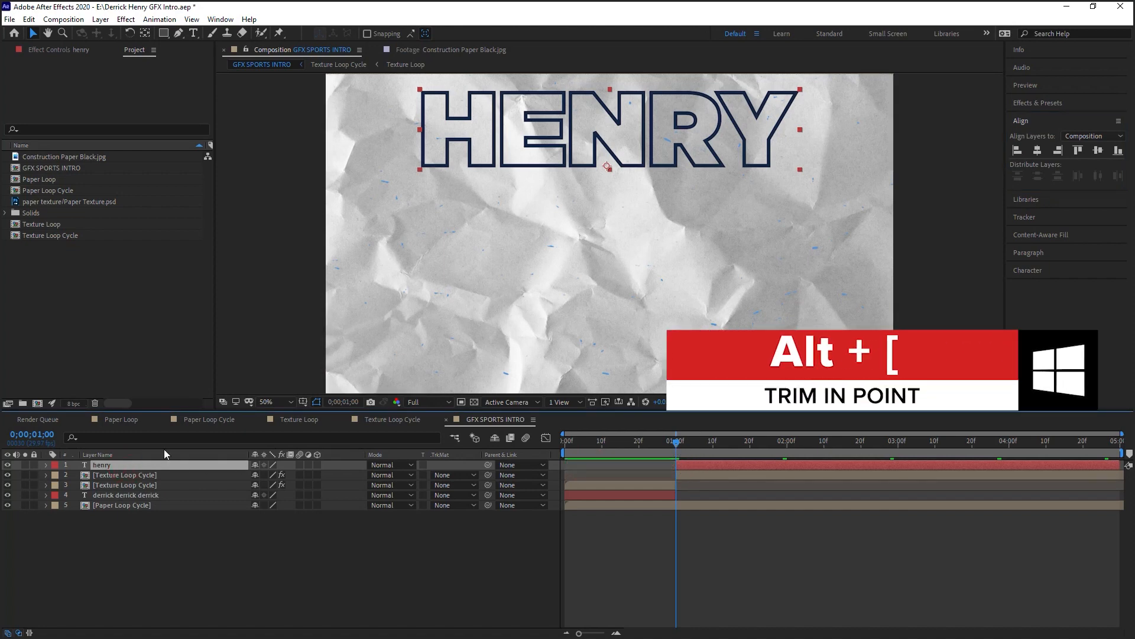
pyautogui.press('ctrl+d')
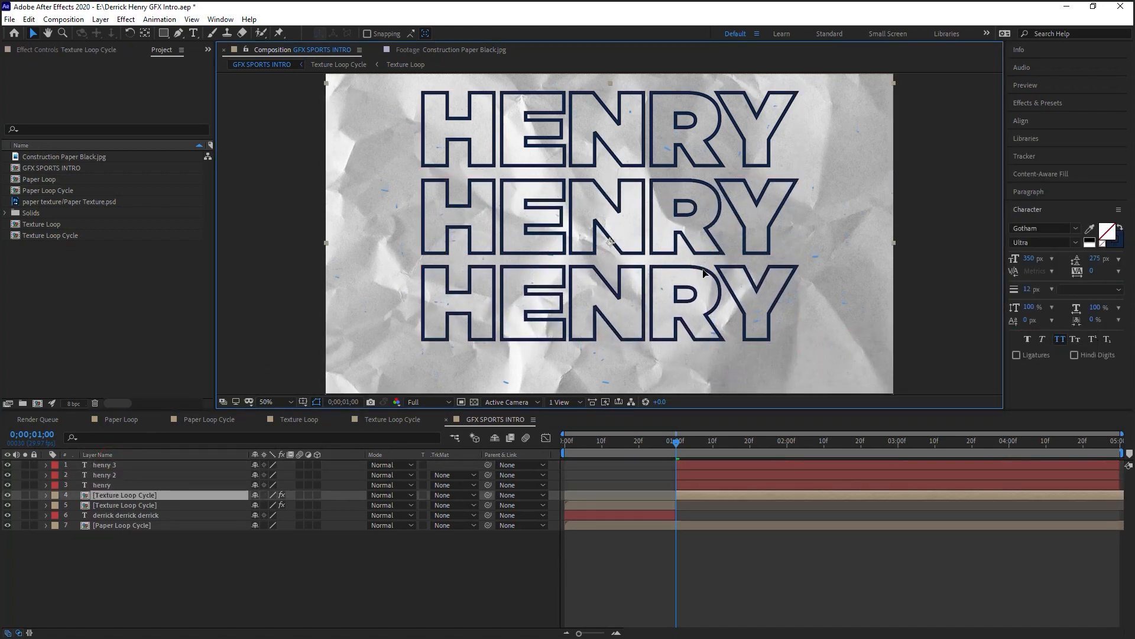
pyautogui.click(101, 485)
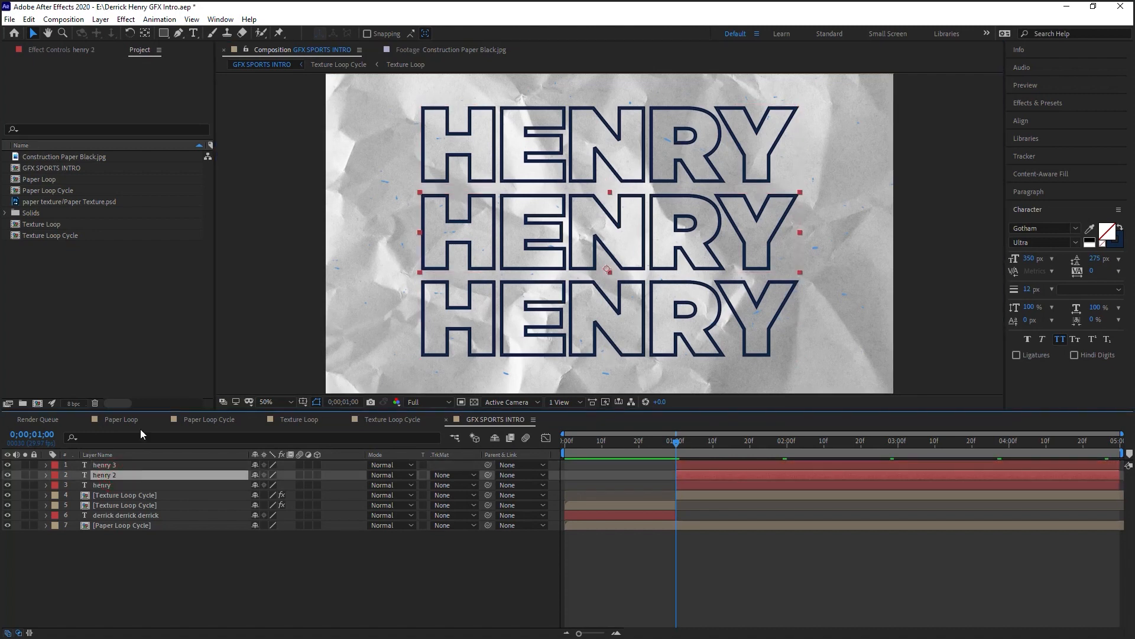
pyautogui.doubleClick(104, 475)
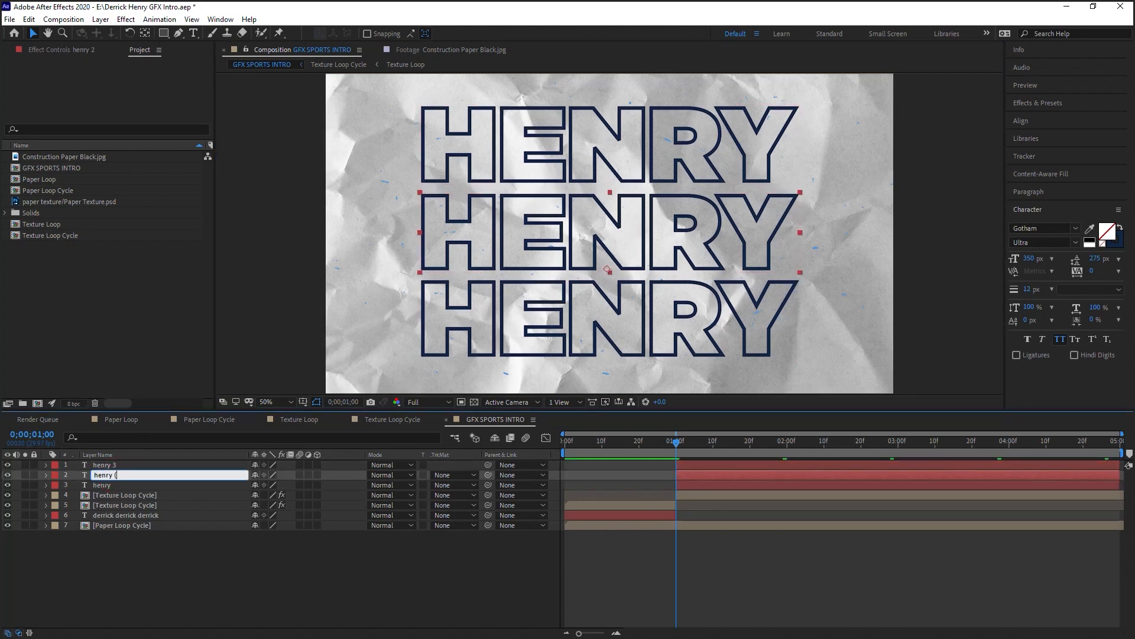
pyautogui.write('middle)')
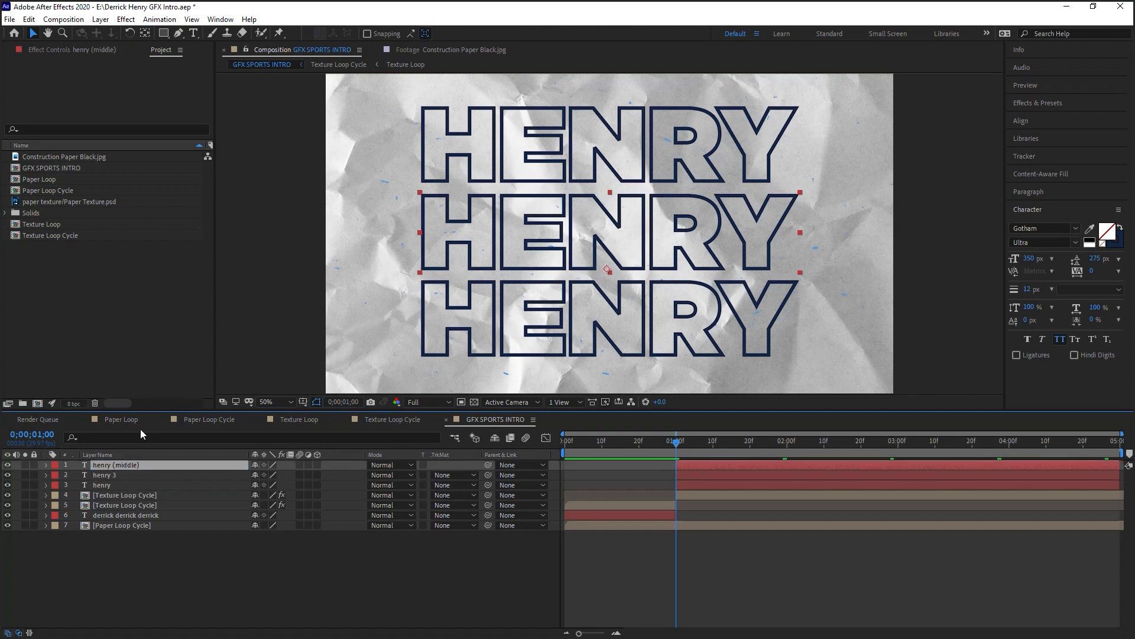
pyautogui.moveTo(693, 401)
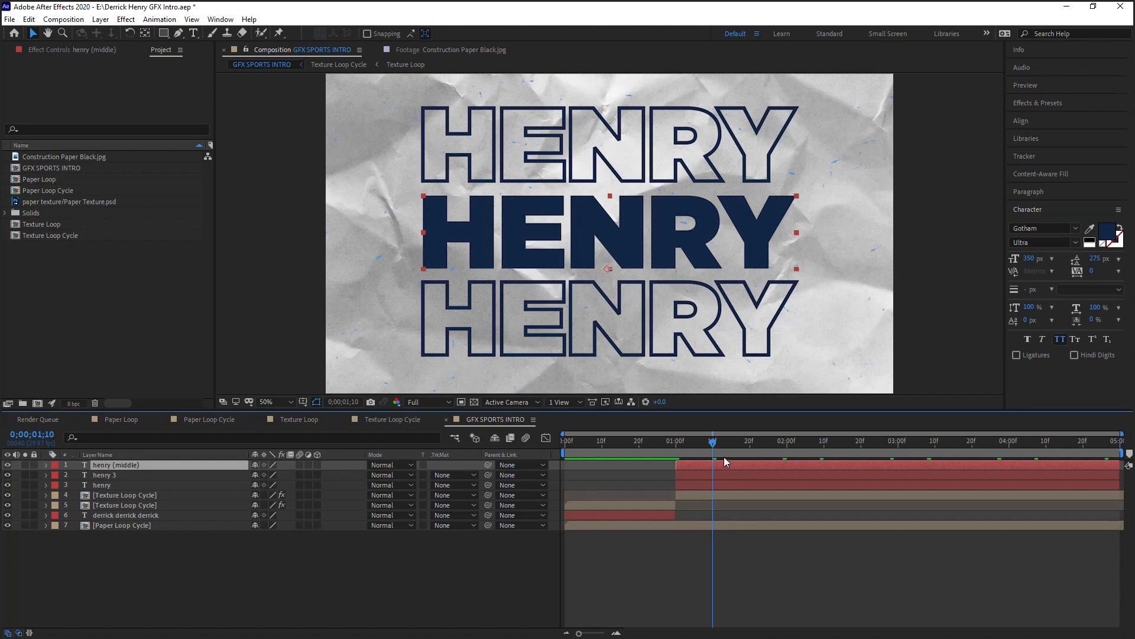
# - Split the navy middle HENRY layer shortly after it appears
pyautogui.press('Ctrl+D')
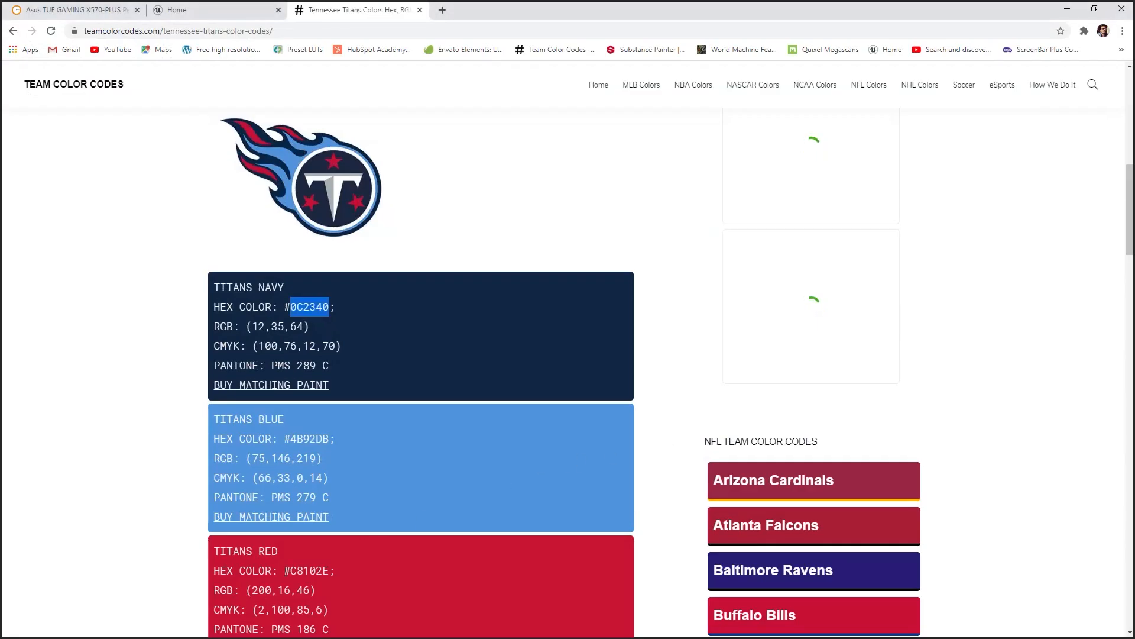
# - Fill successive middle HENRY pieces with Titans red C8102E and blue 4B92DB
pyautogui.doubleClick(309, 570)
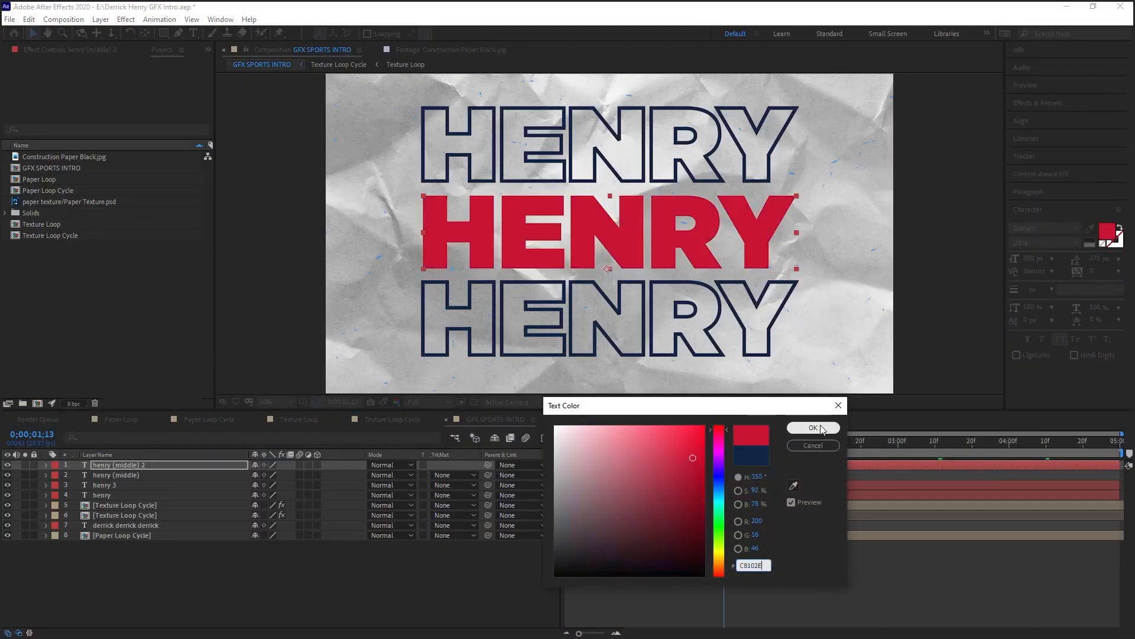
pyautogui.click(813, 427)
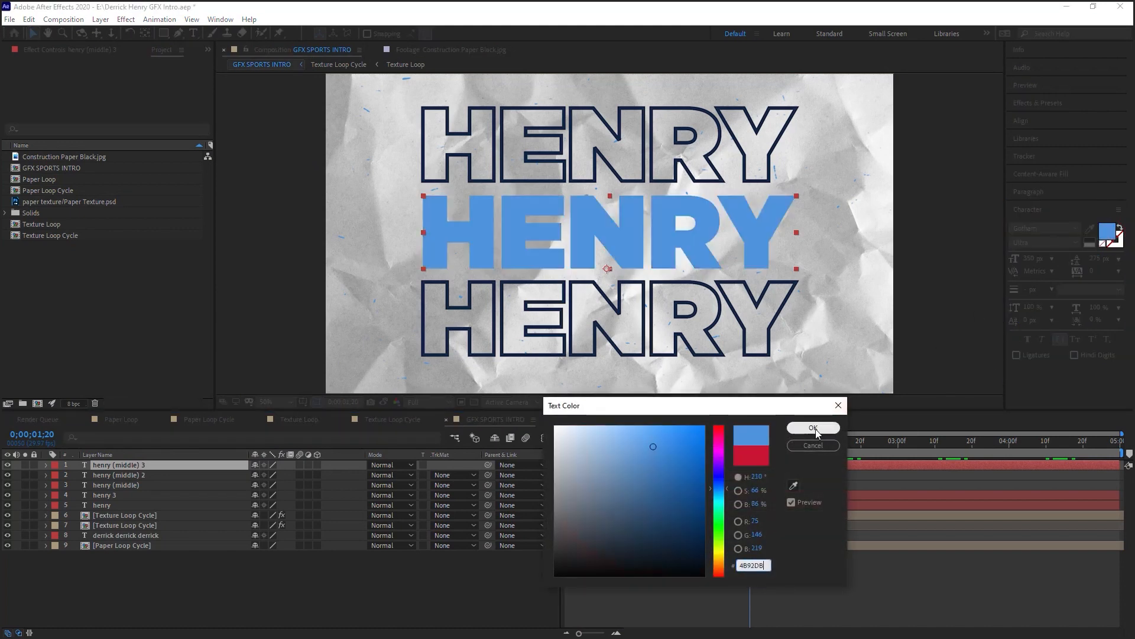
pyautogui.click(813, 427)
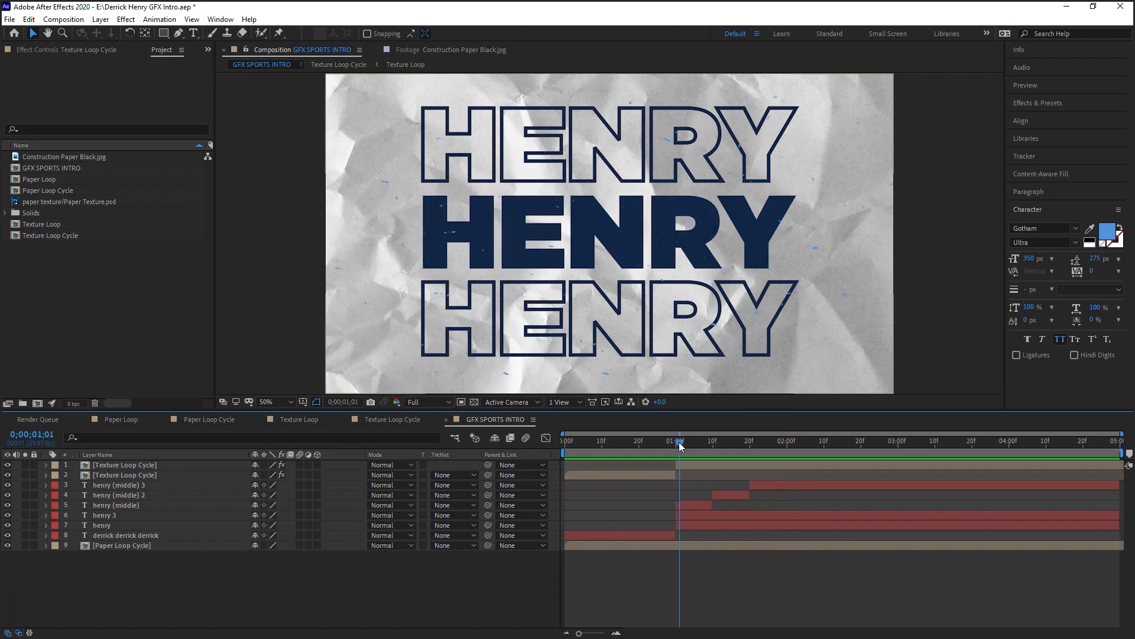
# - Give the red middle HENRY piece a navy 0C2340 stroke of width 35 set to Fill Over Stroke
pyautogui.moveTo(680, 440); pyautogui.dragTo(713, 440)
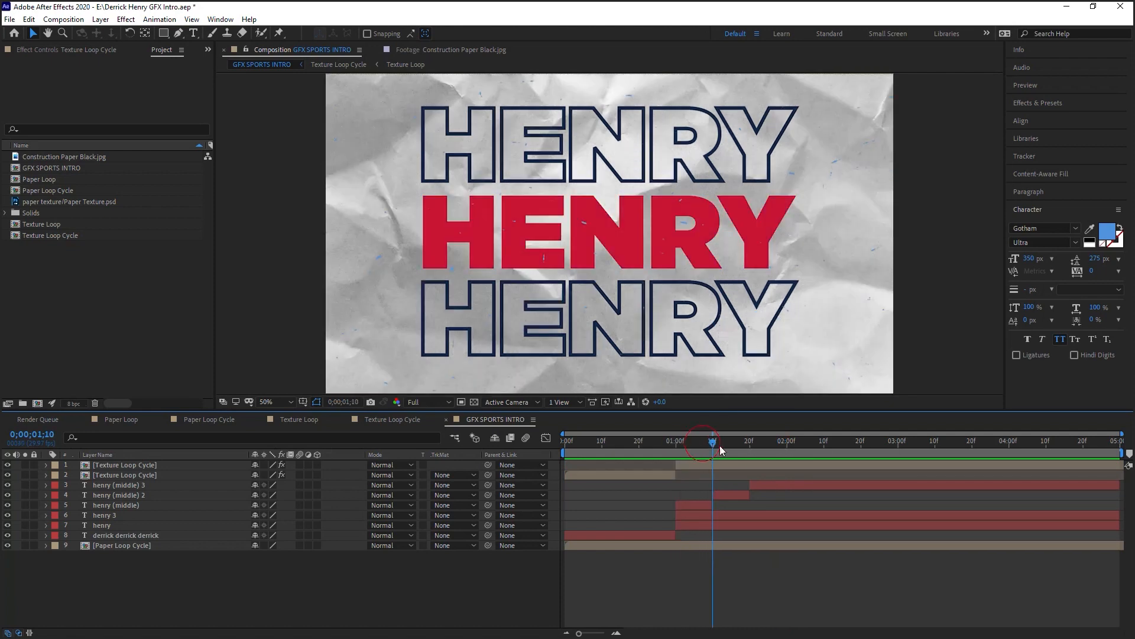
pyautogui.moveTo(713, 442); pyautogui.dragTo(694, 441)
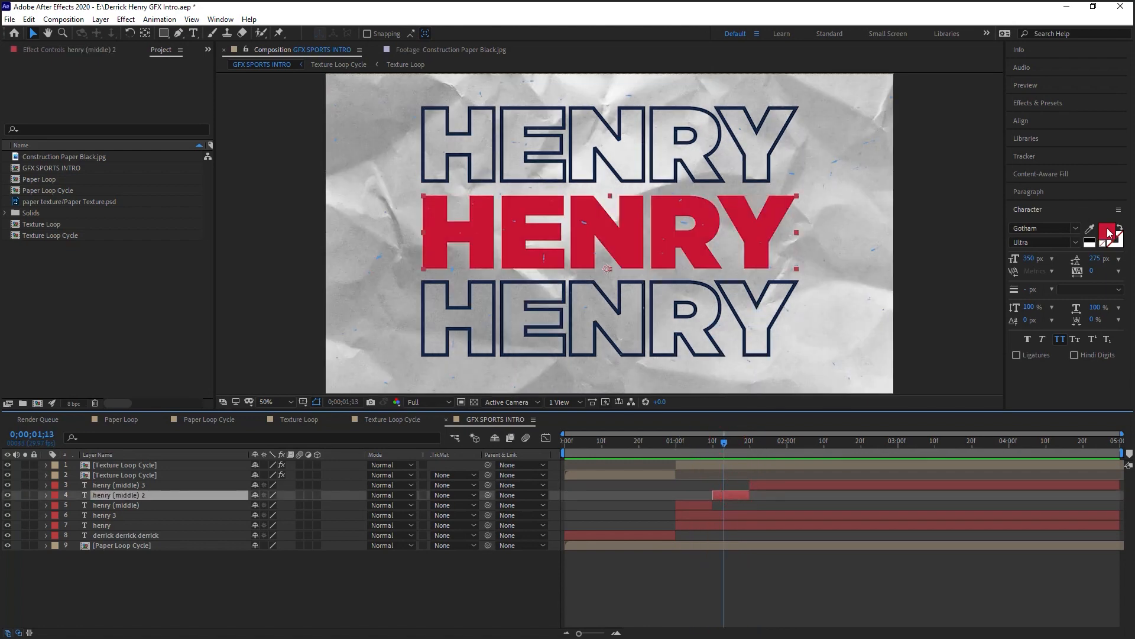
pyautogui.click(1113, 232)
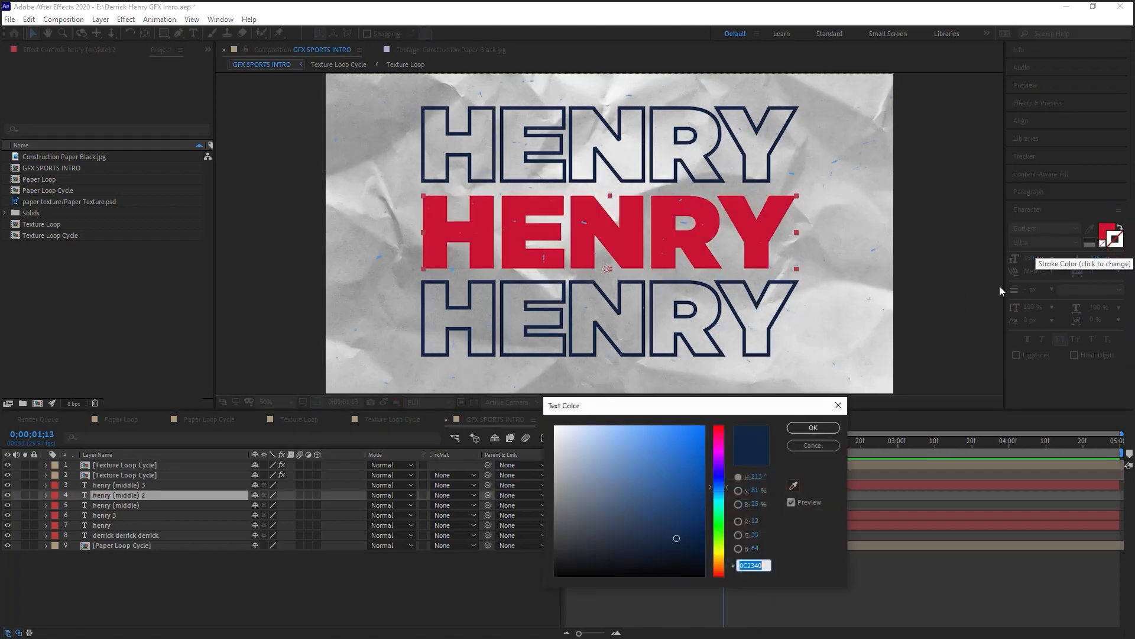
pyautogui.click(812, 427)
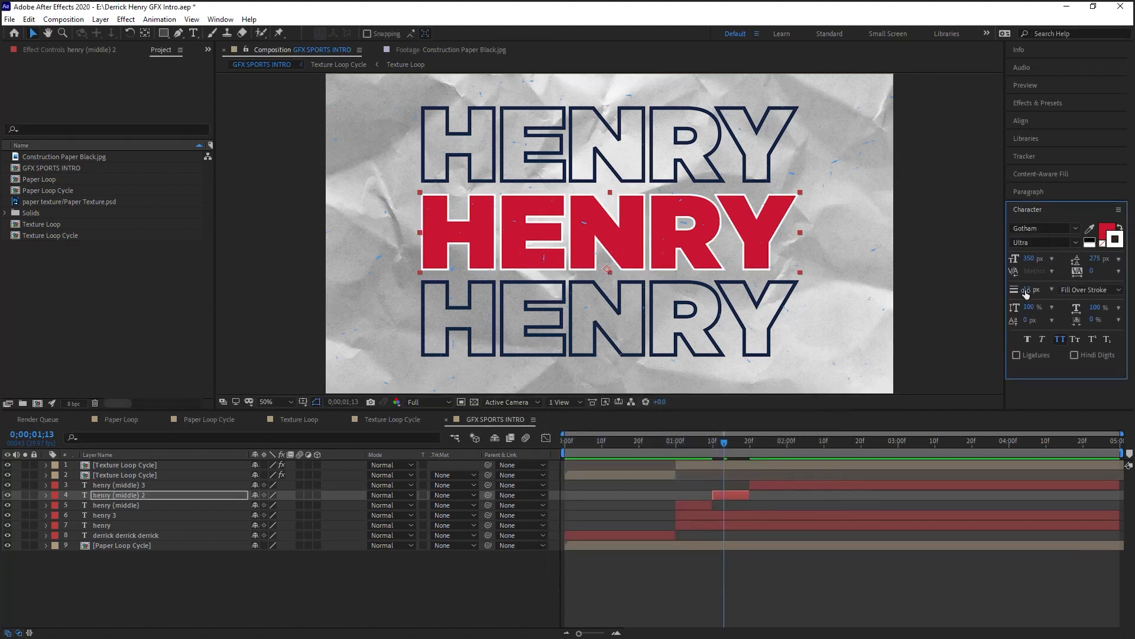
pyautogui.write('35')
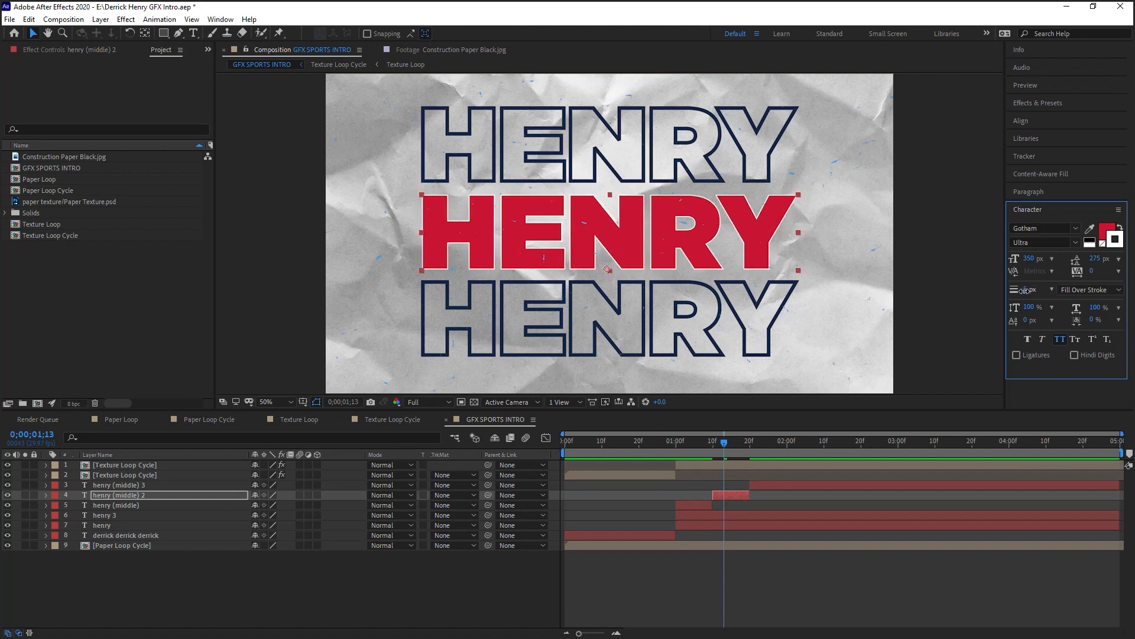
pyautogui.moveTo(1021, 290)
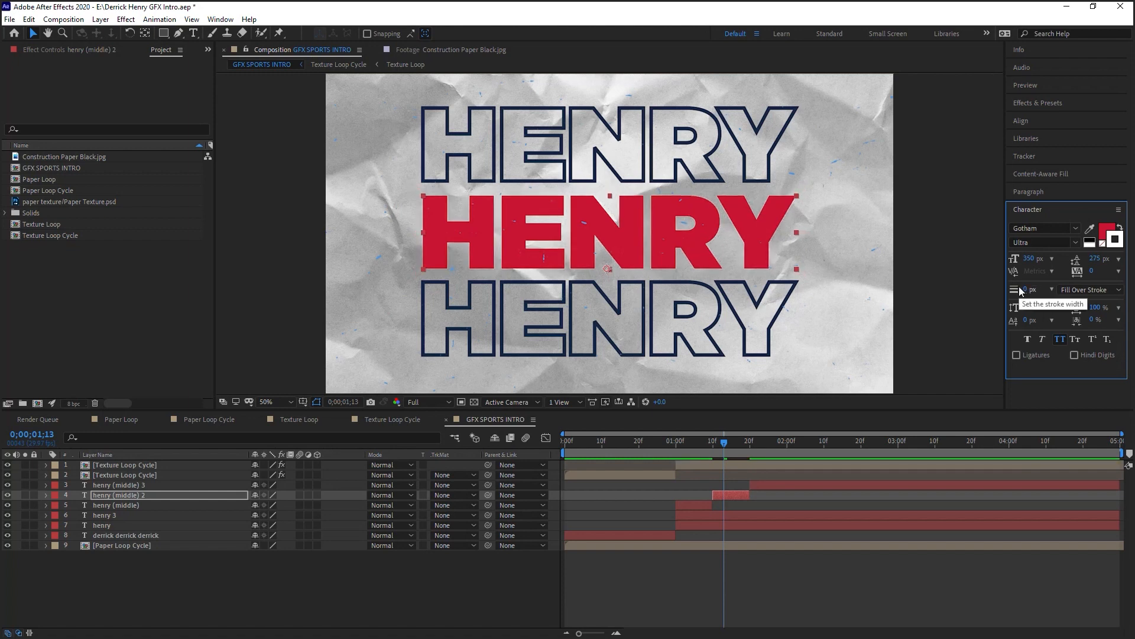